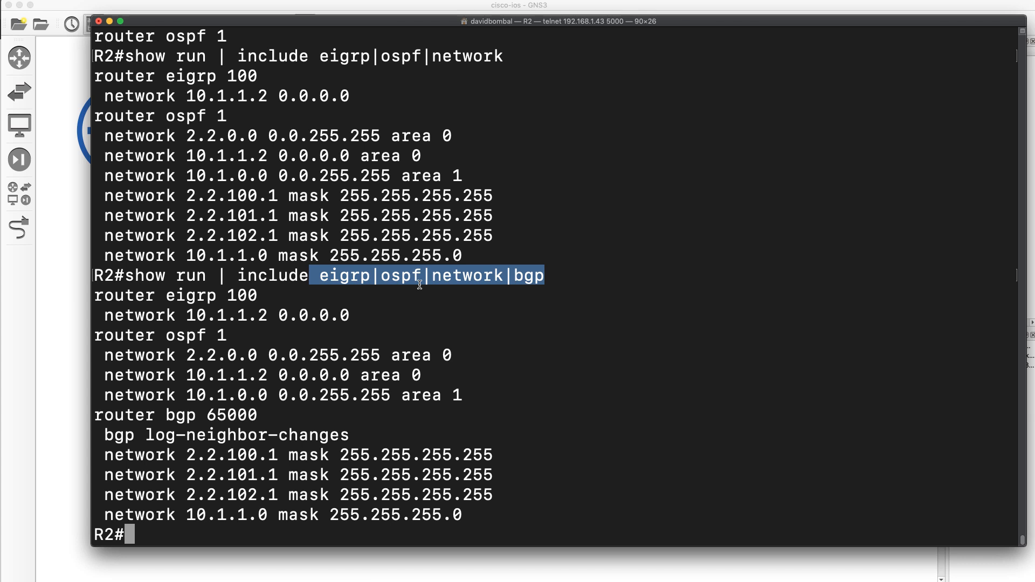
Run show ip route | include 192|172 on R2, correcting the filter to 'inc', and page through the matches.
type("show")
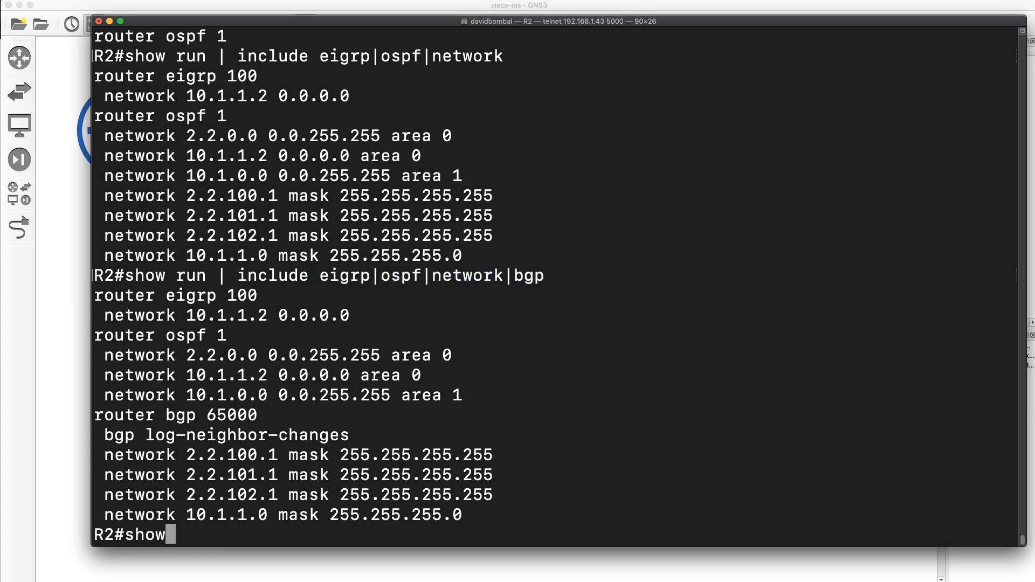
type("ip route |")
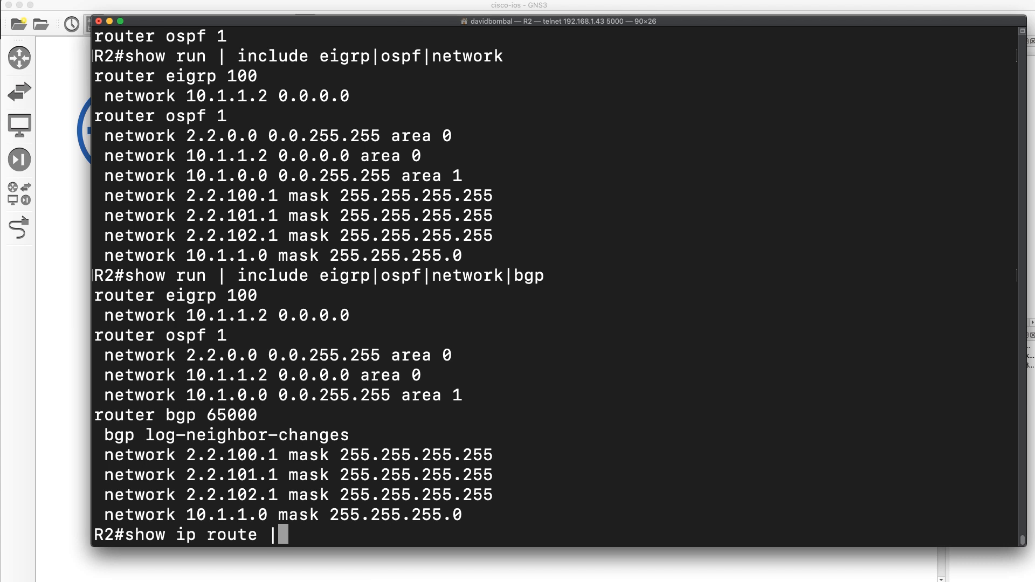
type("192|172")
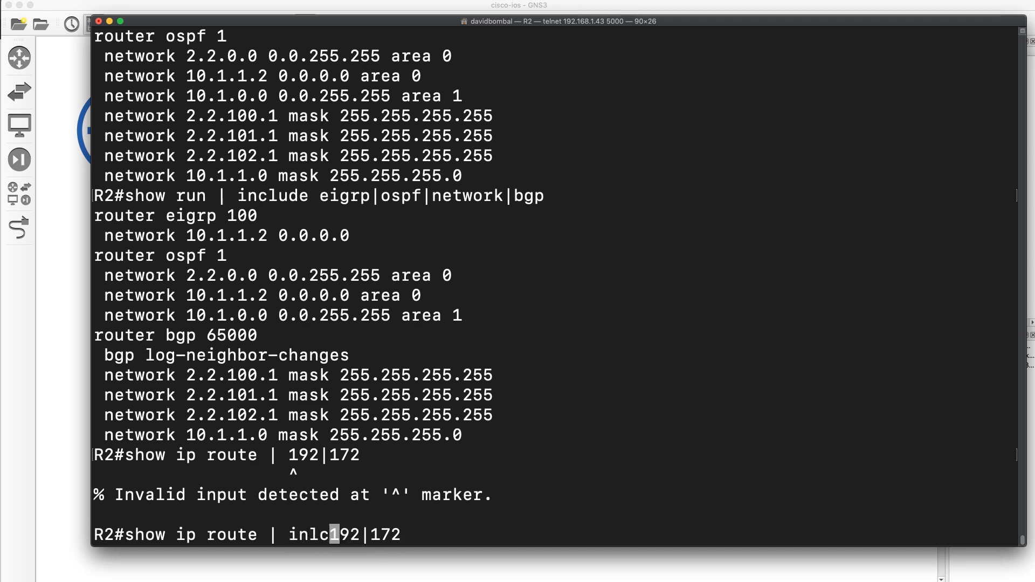
key("Return")
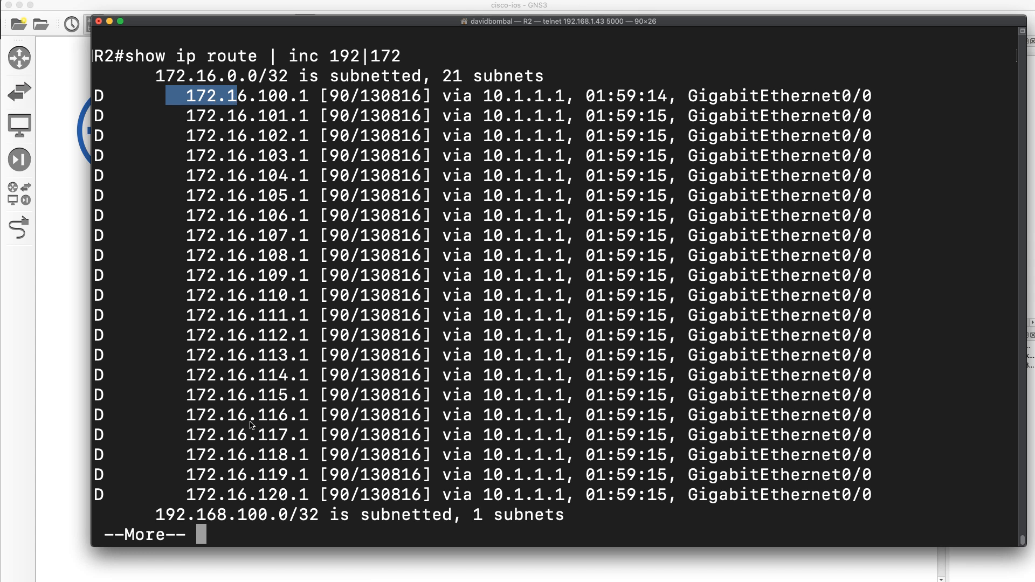
key("space")
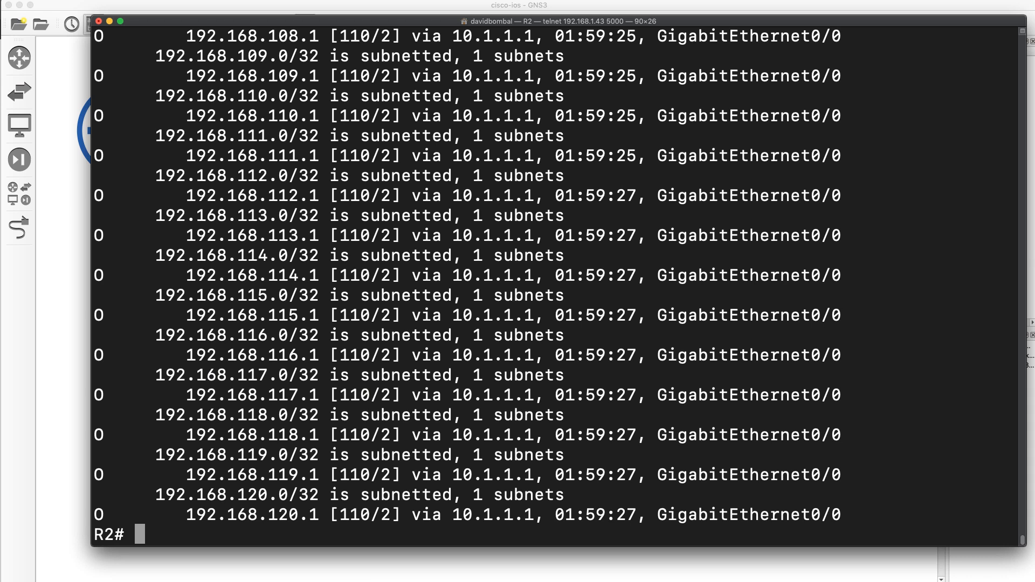
Run show run linenum on R2 and page to the EIGRP 100, OSPF 1 and BGP 65000 sections.
type("show")
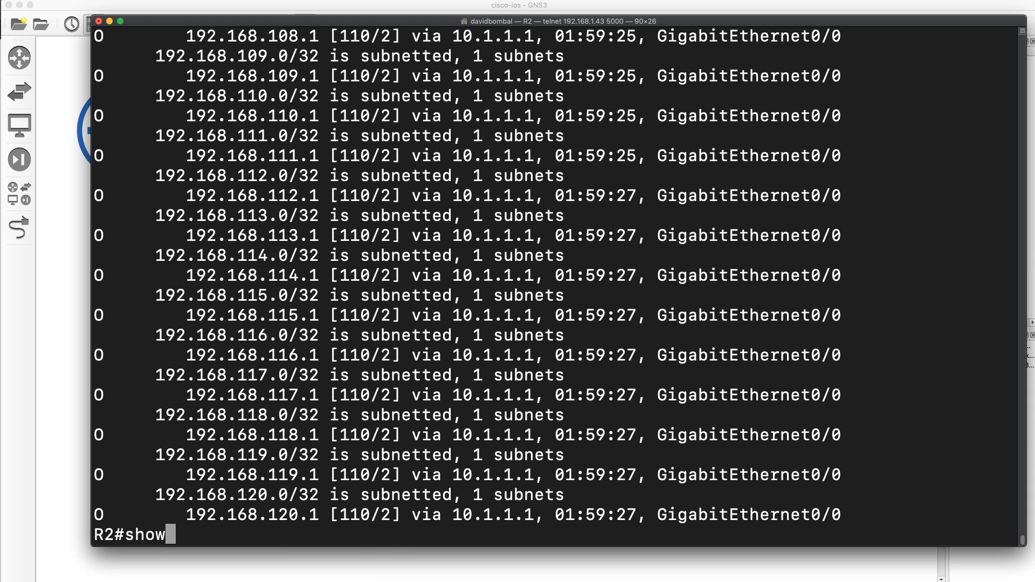
type("run linenum")
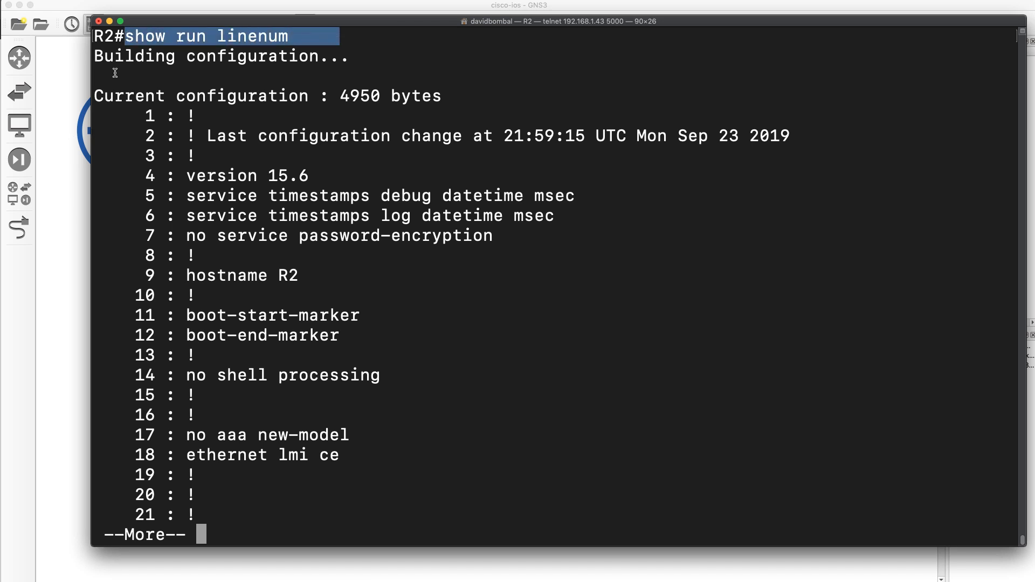
key("space")
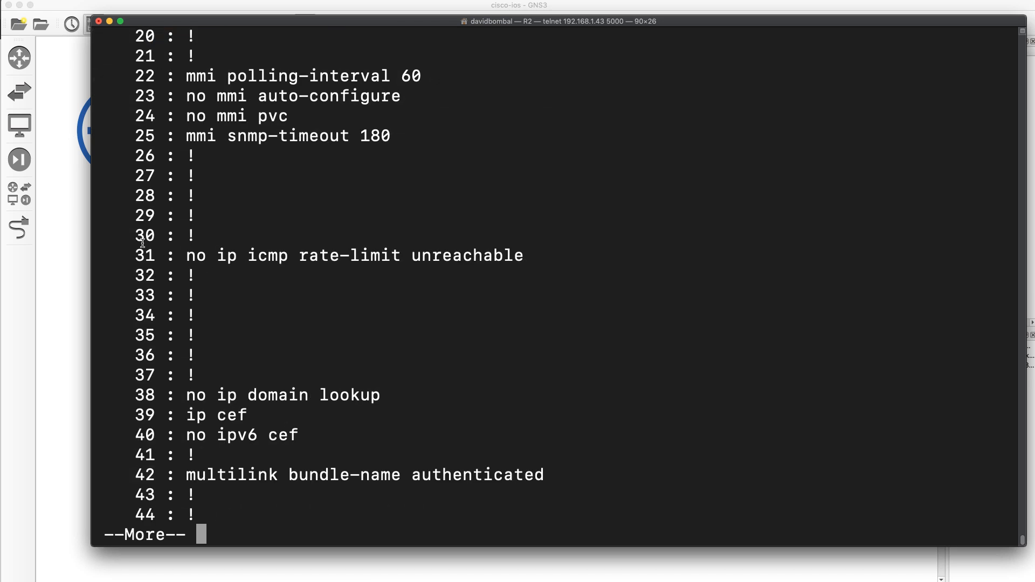
key("space")
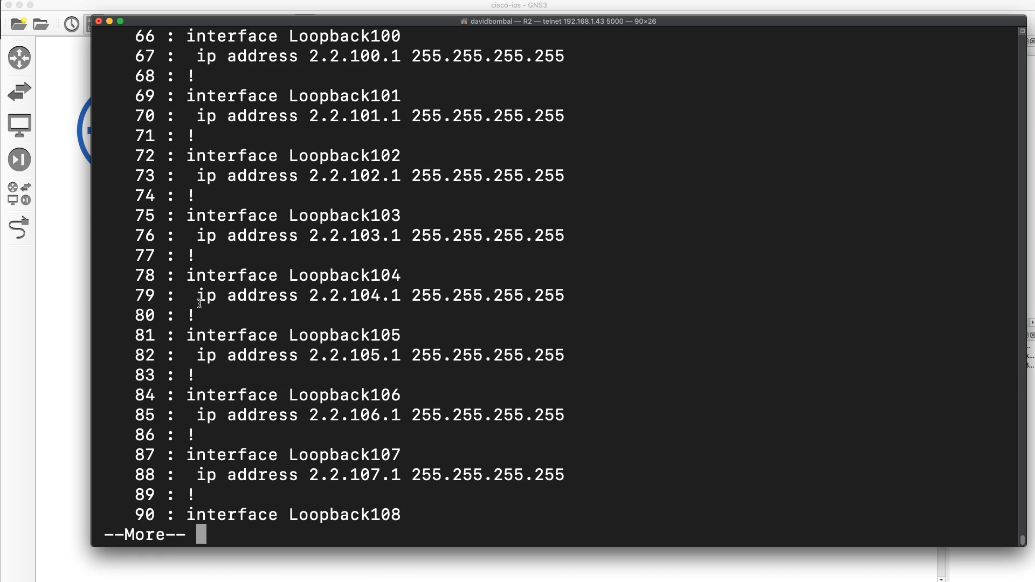
key("space")
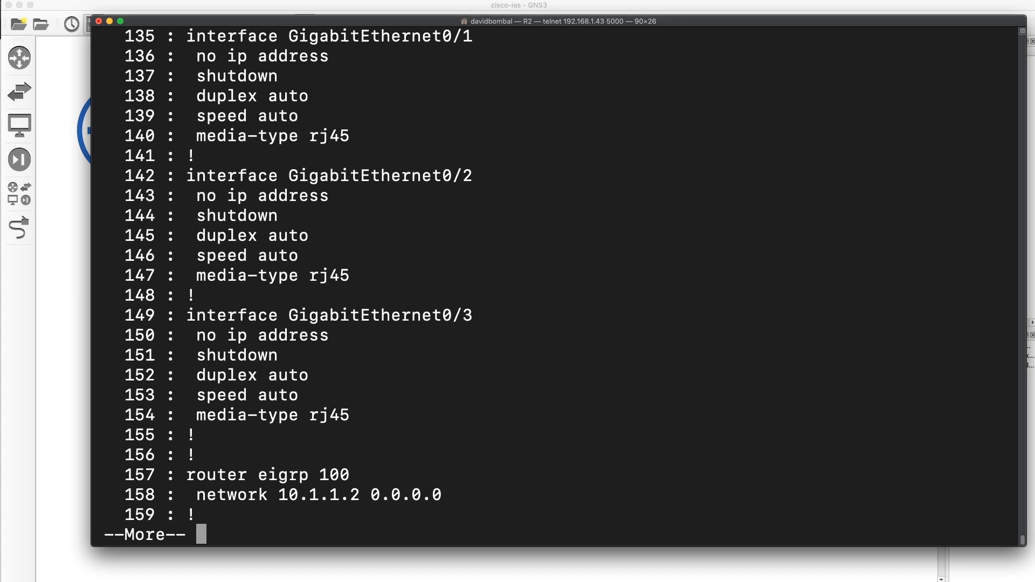
mouse_move(118, 472)
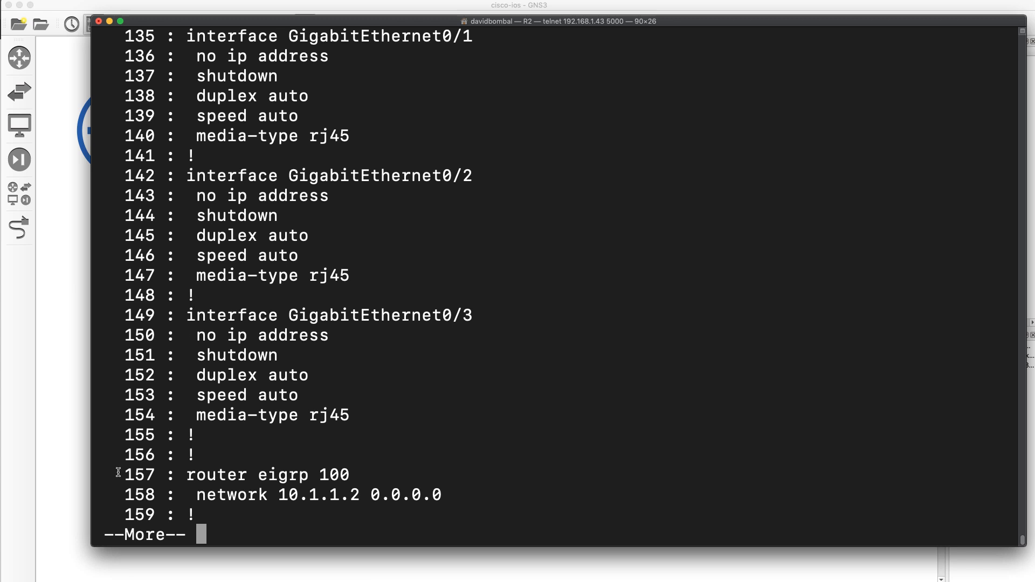
key("space")
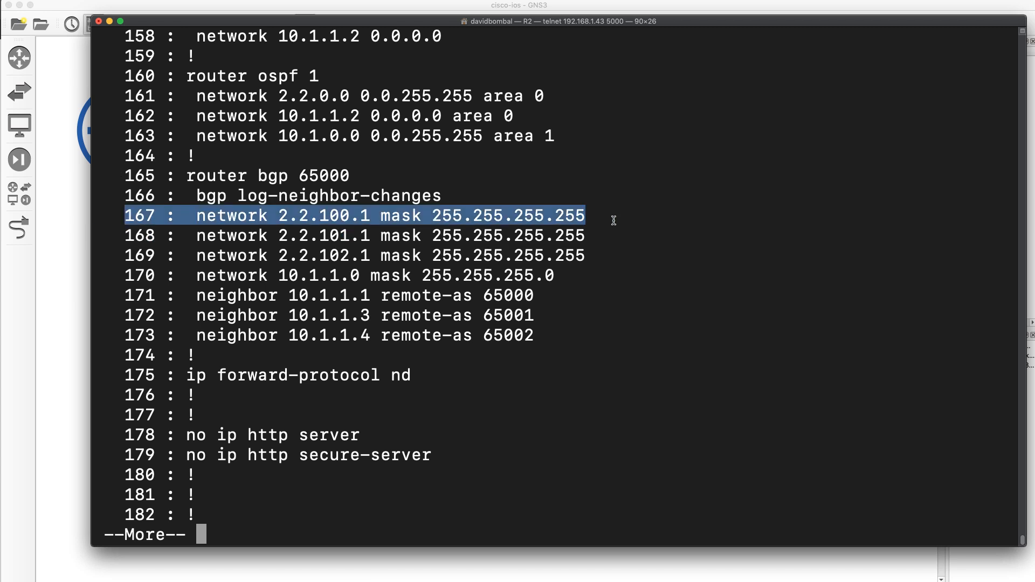
mouse_move(58, 363)
type("show run linenum |")
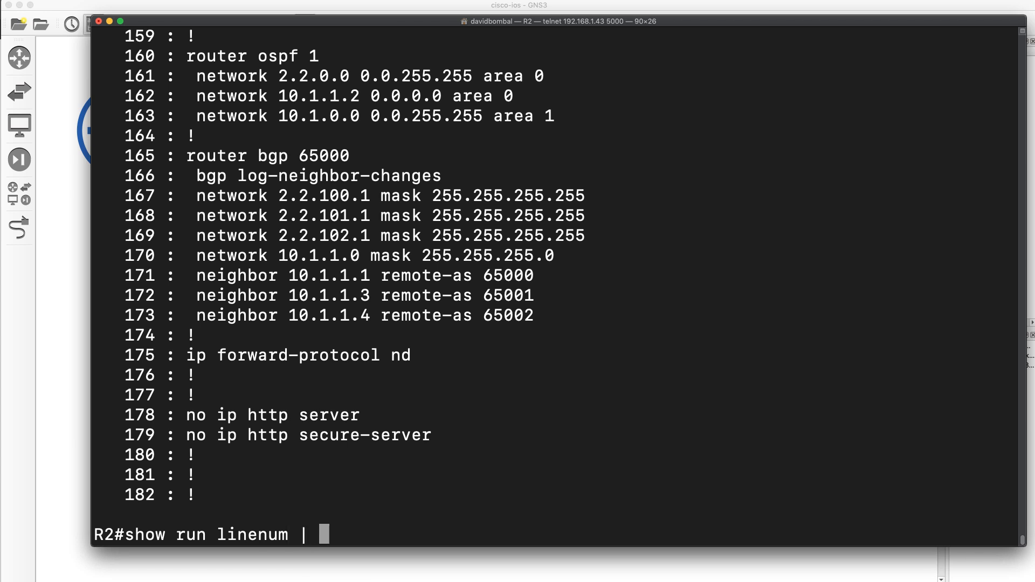
Filter R2's numbered configuration for lines containing 2, then for lines containing 100.
type("inclu")
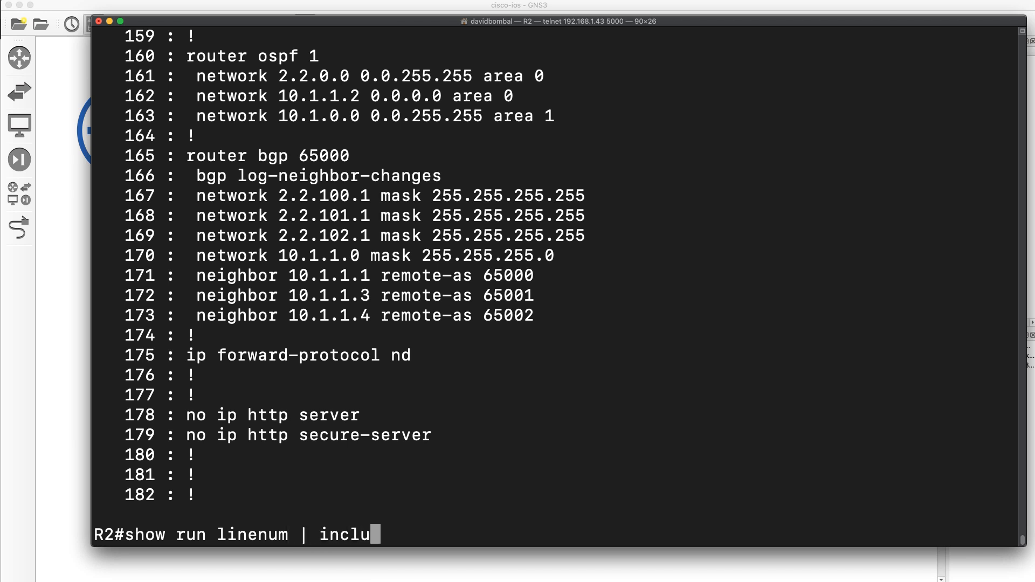
type("d")
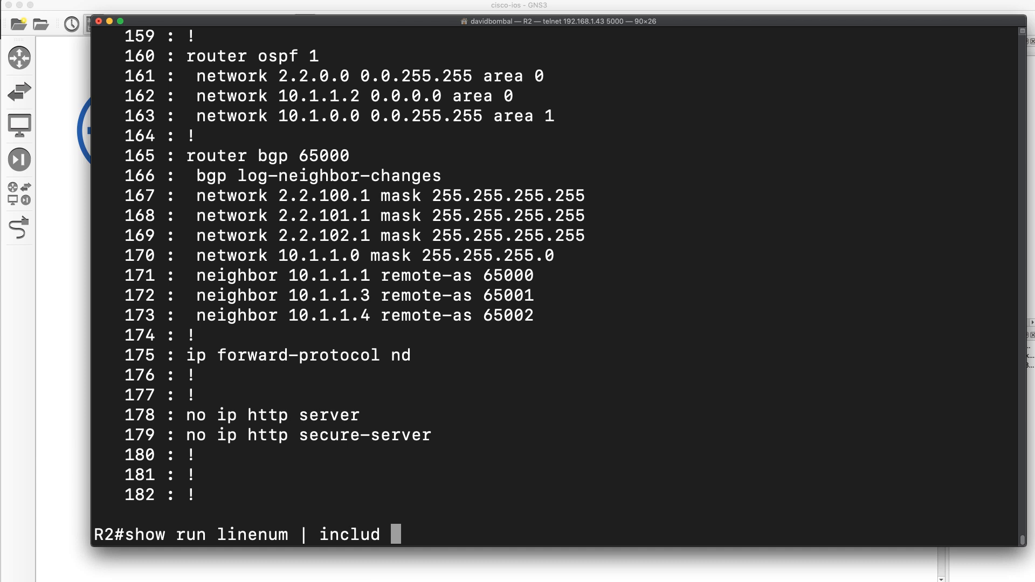
type("173")
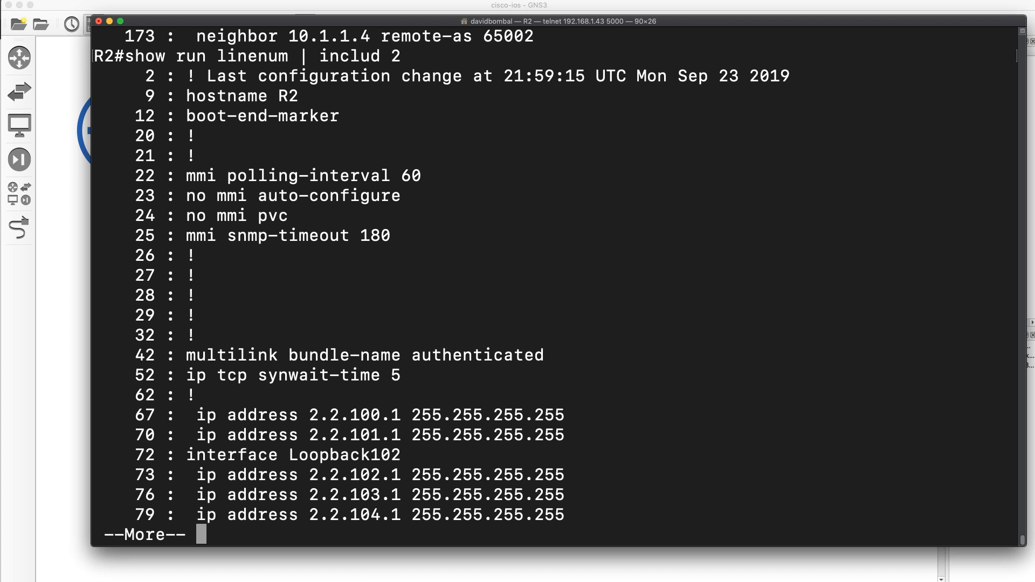
double_click(145, 75)
type("show run linenum | include 100")
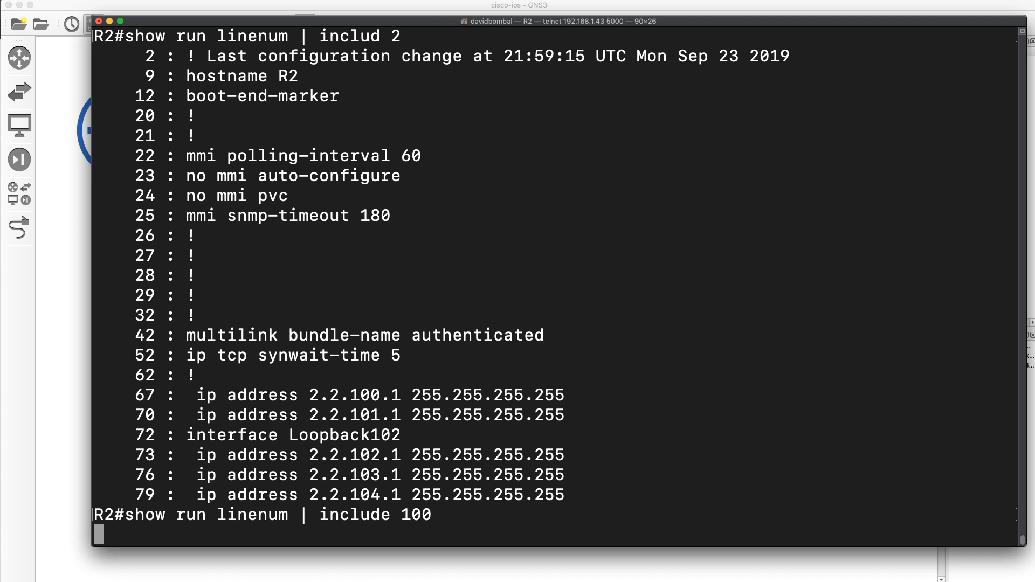
key("Return")
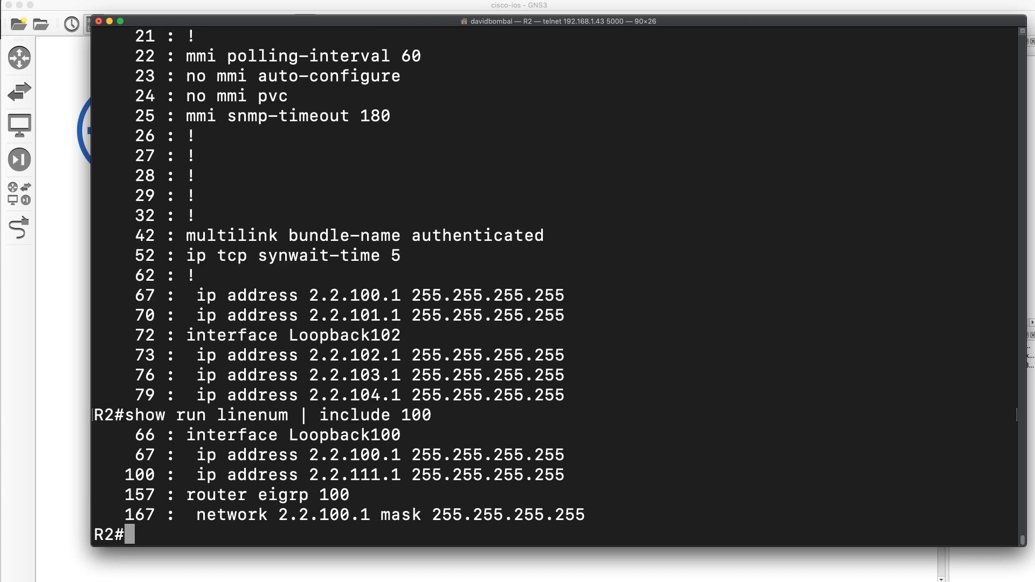
mouse_move(184, 482)
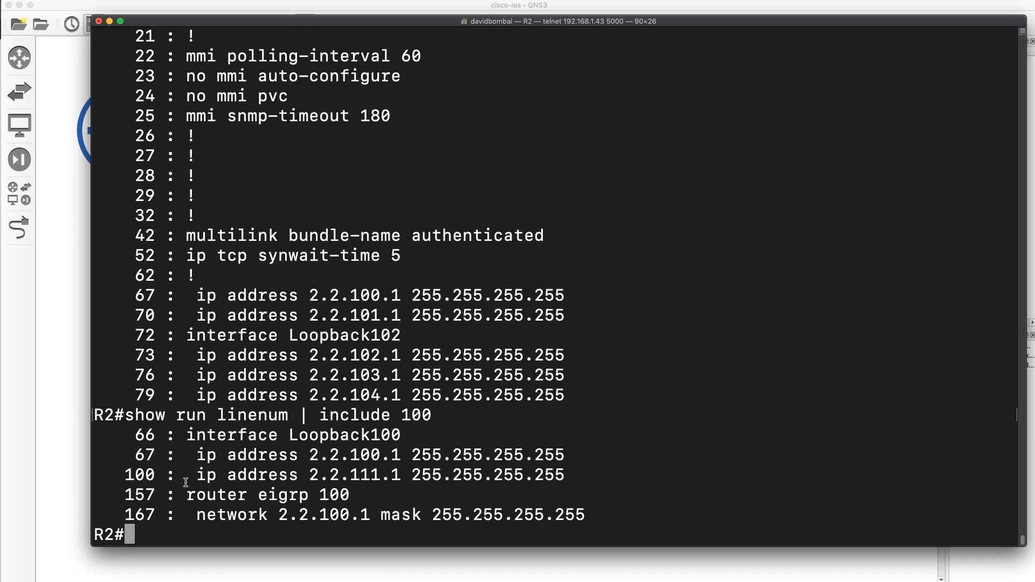
Recall the 100 filter and rerun it with an underscore-bounded 100 pattern.
type("show run linenum | include 100")
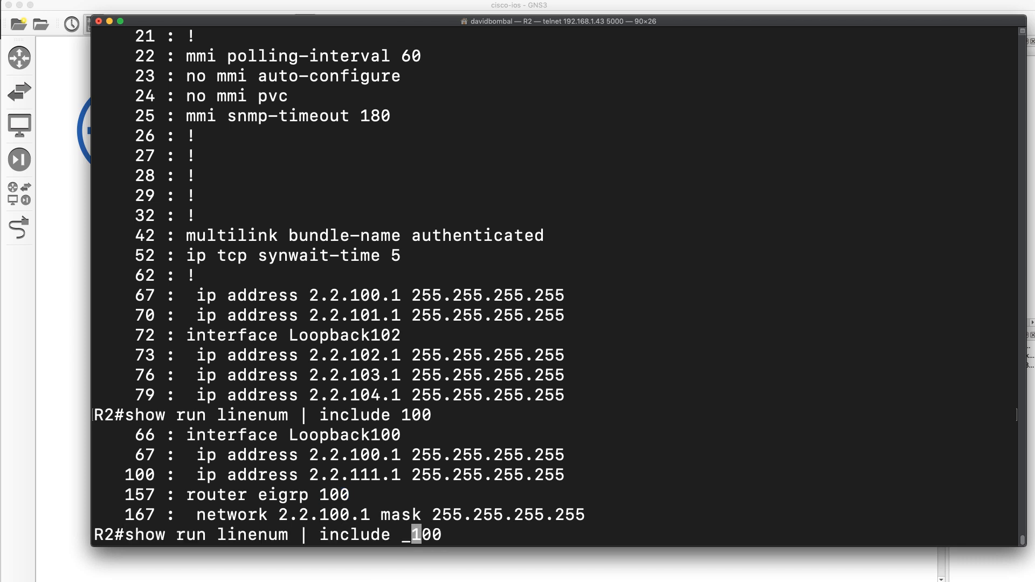
type("_")
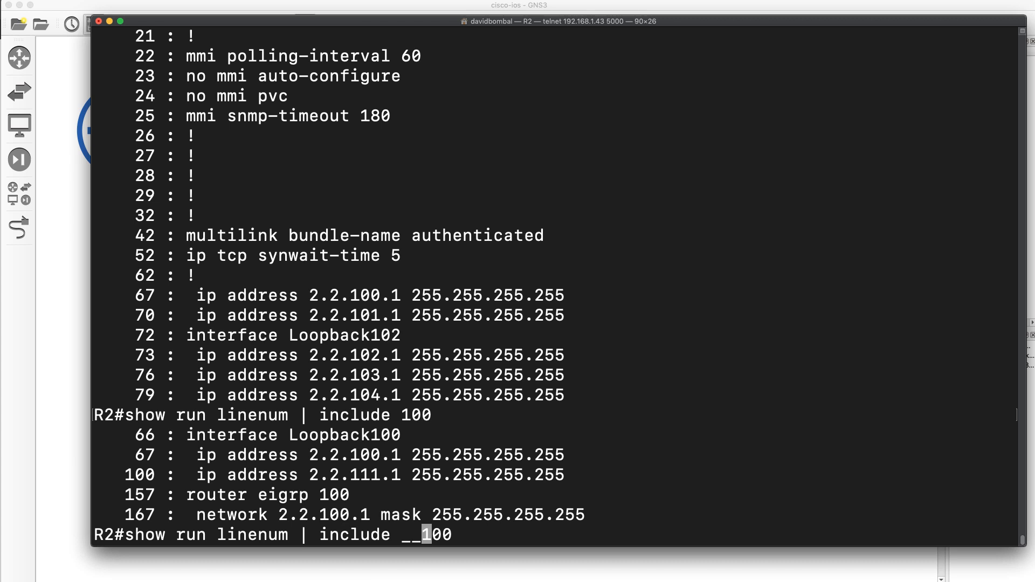
key("Return")
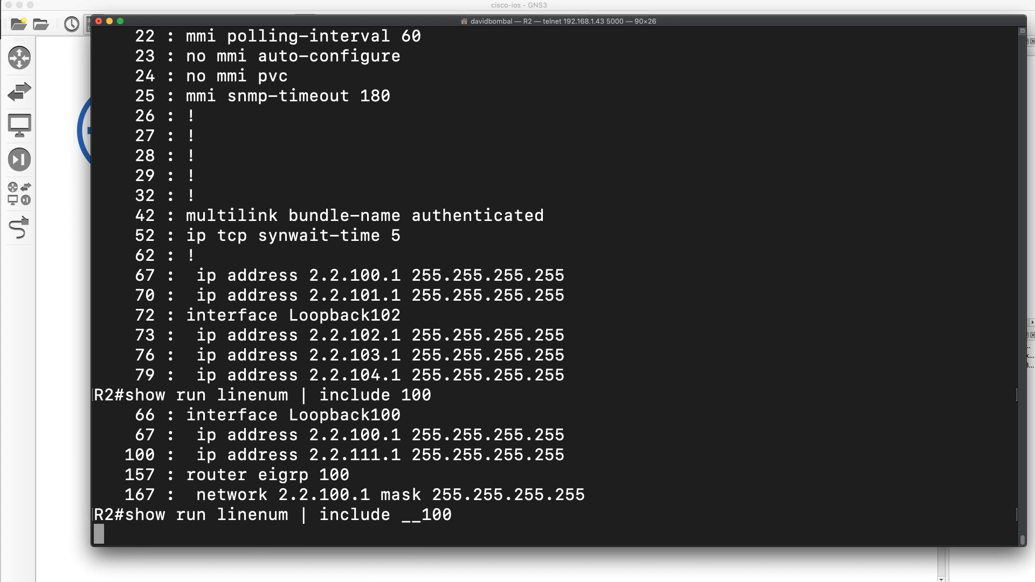
key("Return")
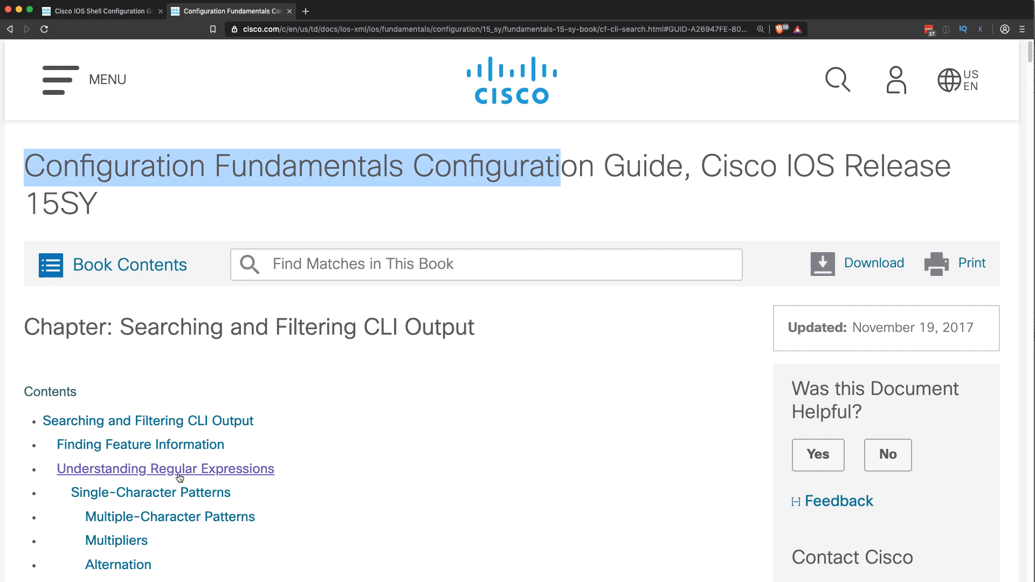
Scroll the Cisco CLI-filtering chapter to Table 1 of special regular-expression characters.
scroll("down", 3)
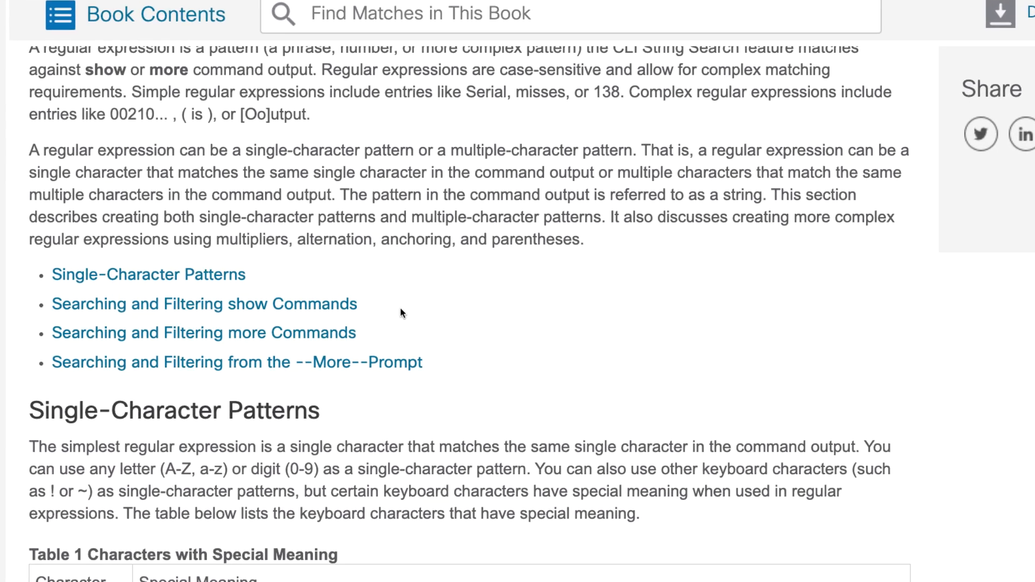
scroll("up", 3)
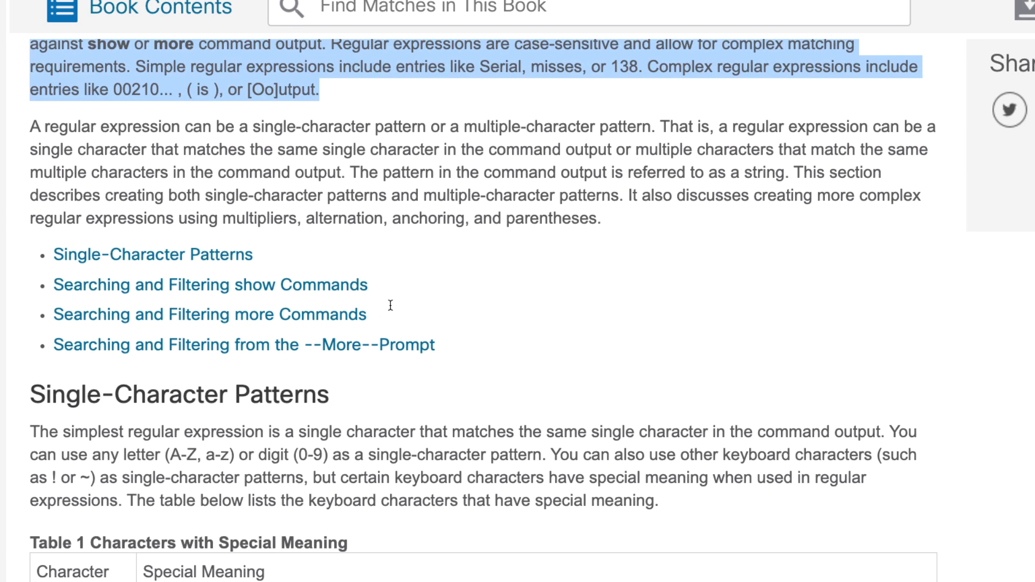
scroll("down", 3)
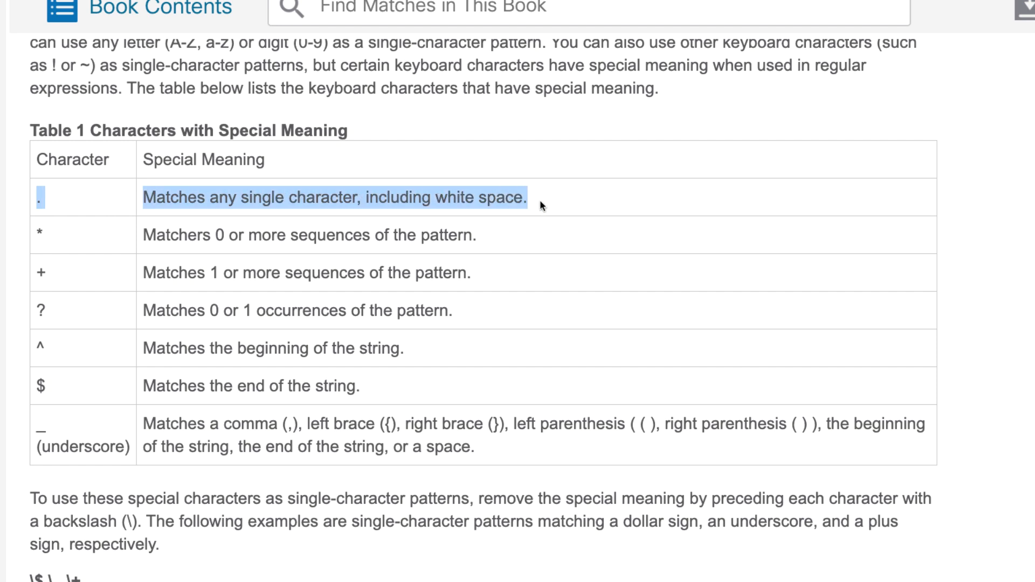
mouse_move(99, 220)
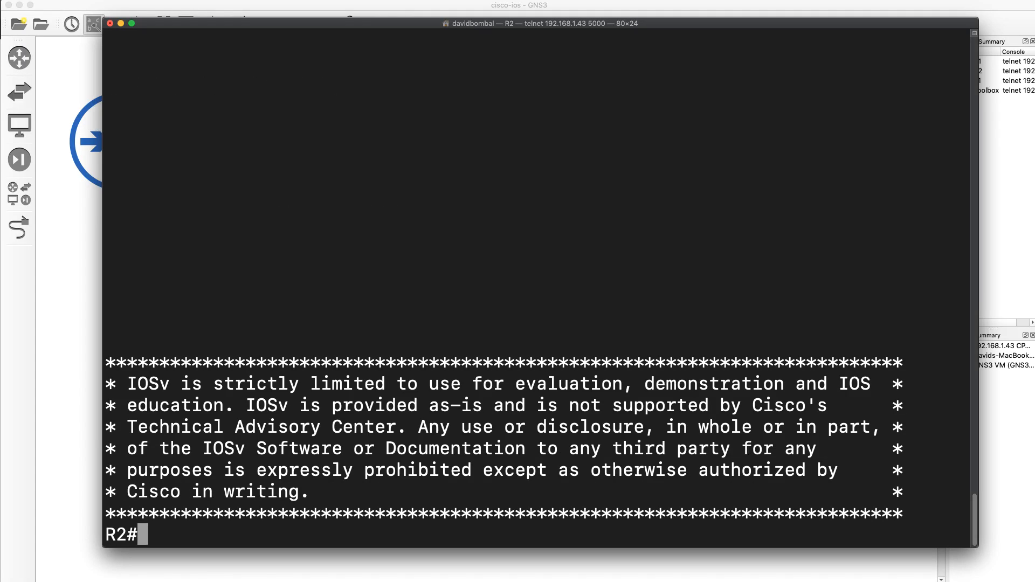
Run sh run | include 650? with the '?' escaped, returning the BGP 65000 and neighbor lines.
type("sh run |")
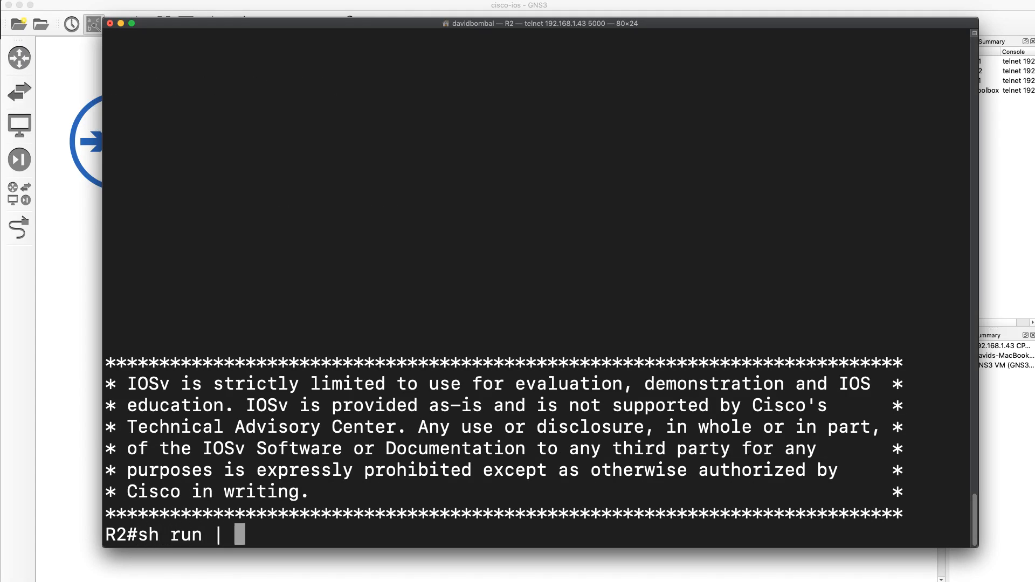
type("include 6")
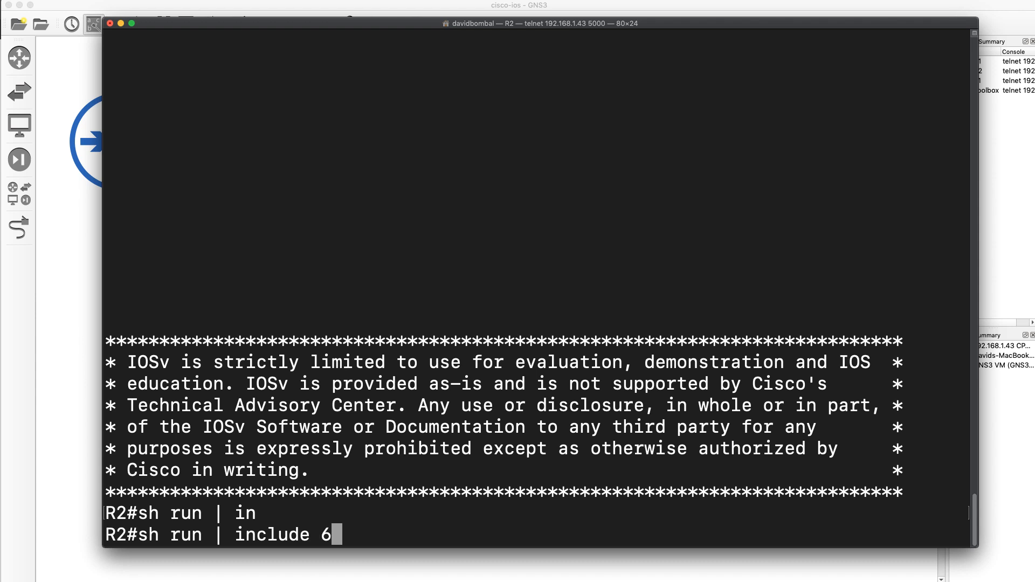
type("50?")
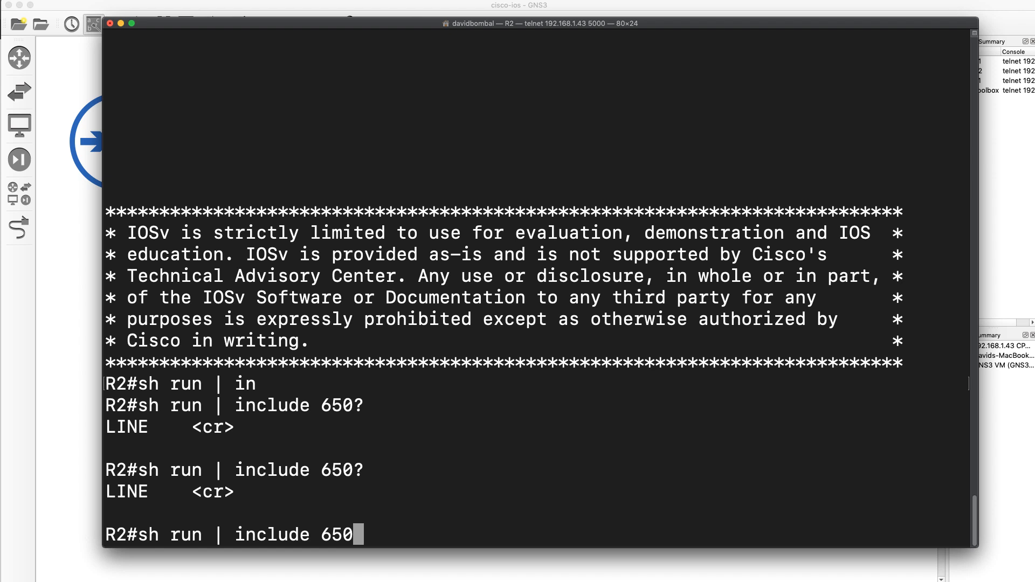
type("?")
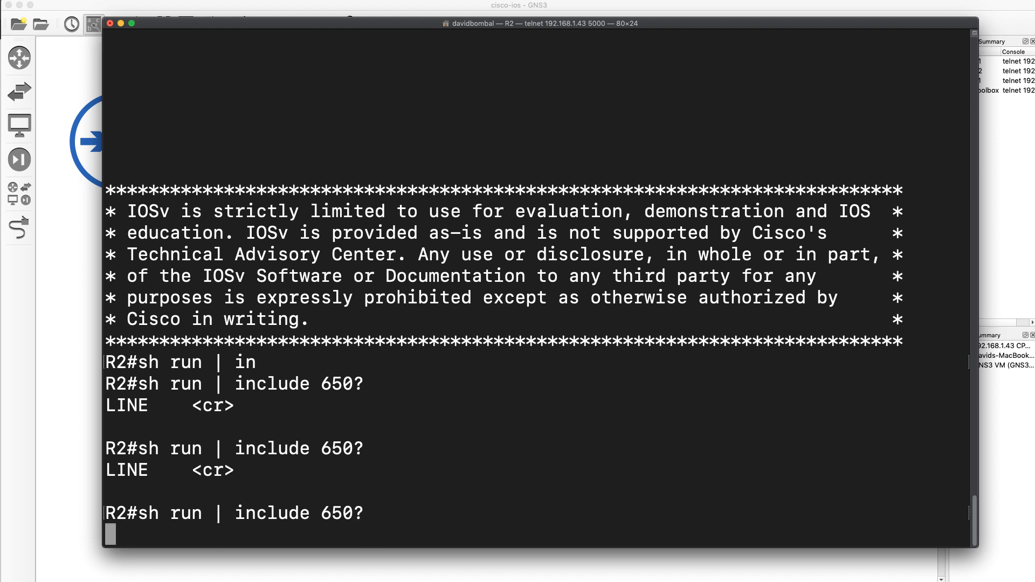
key("Return")
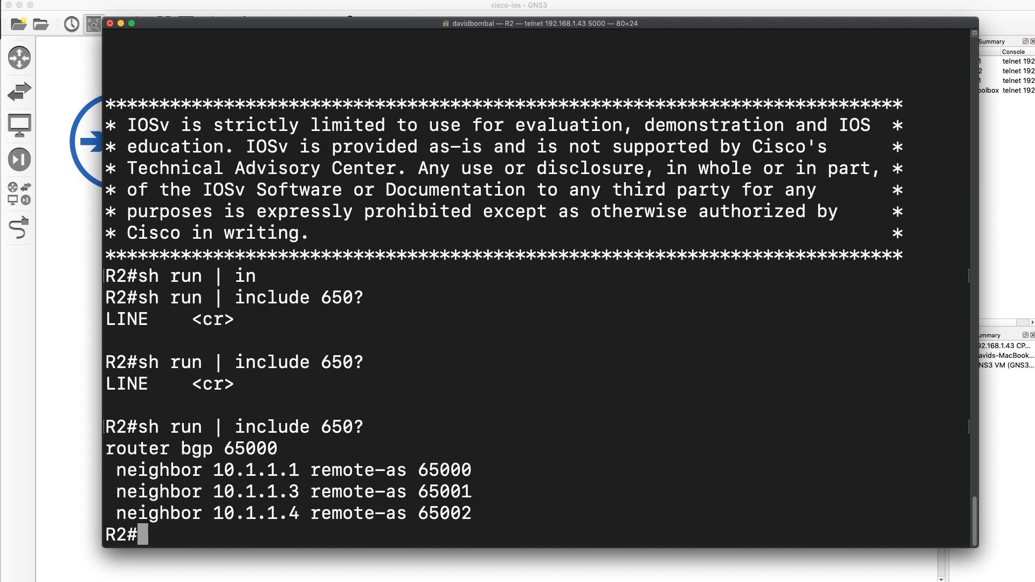
mouse_move(380, 430)
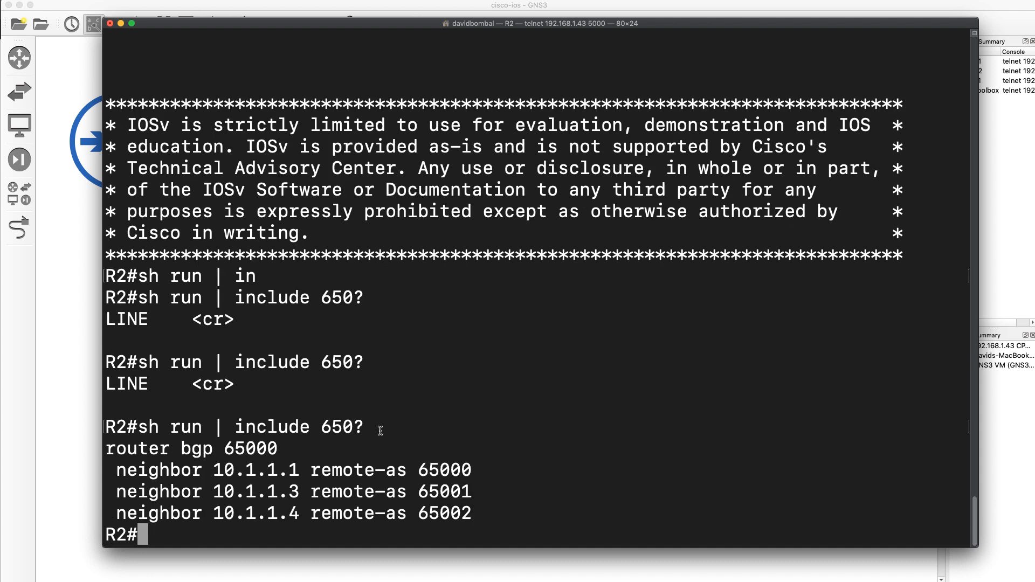
mouse_move(343, 426)
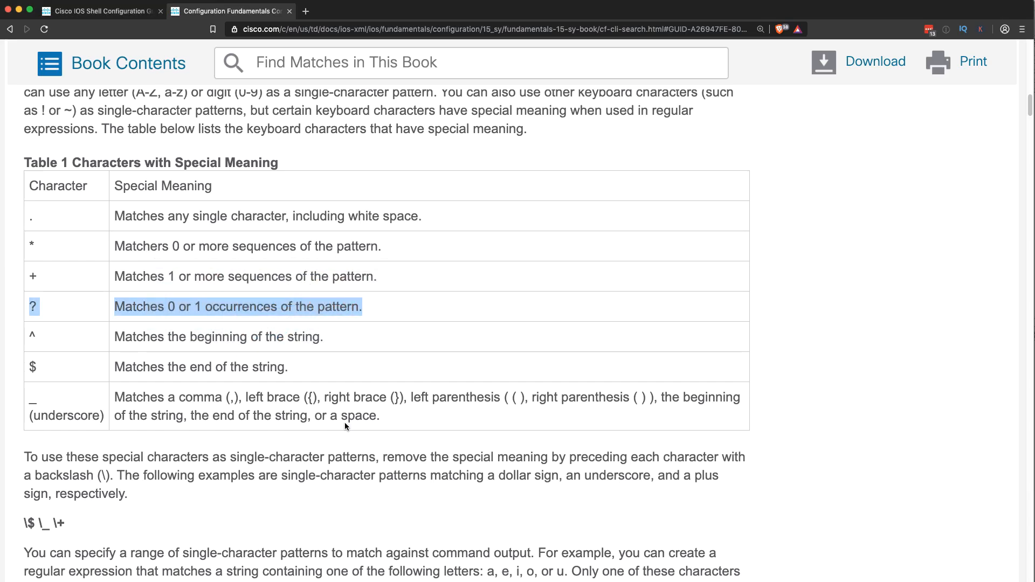
left_click(111, 307)
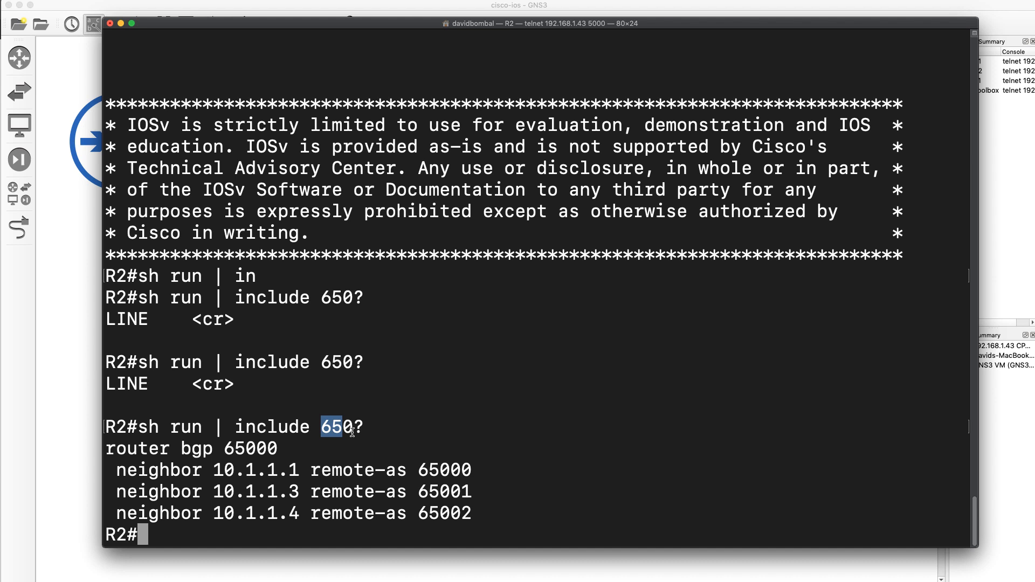
Filter R2's config for 65001, matching only neighbor 10.1.1.3.
type("sh run | include 650")
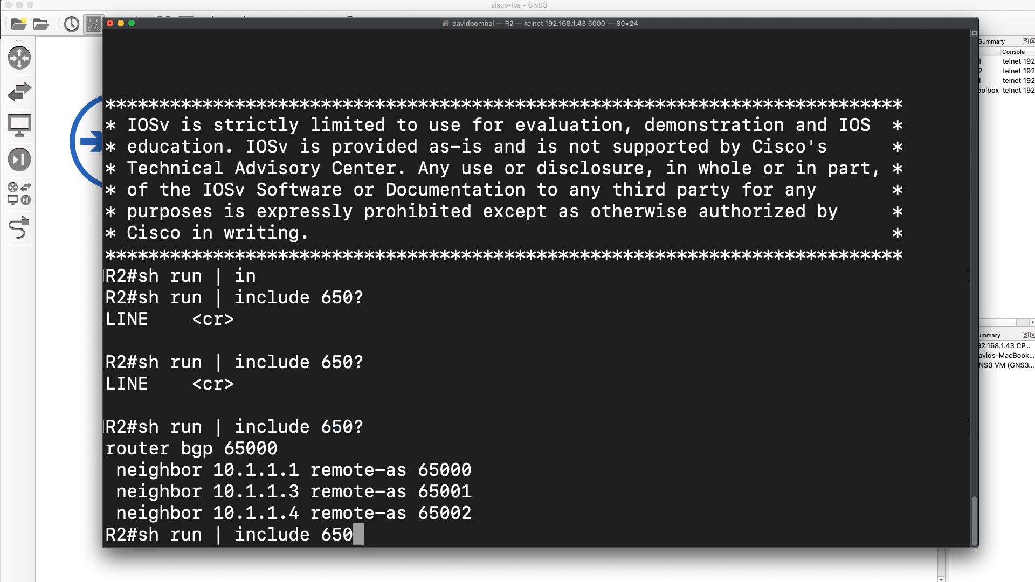
type("1")
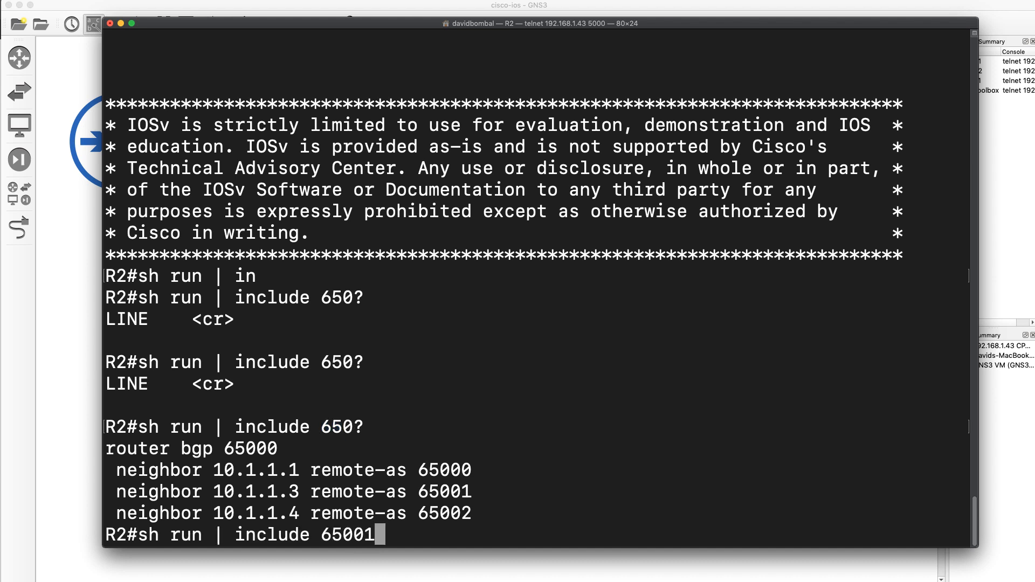
key("Return")
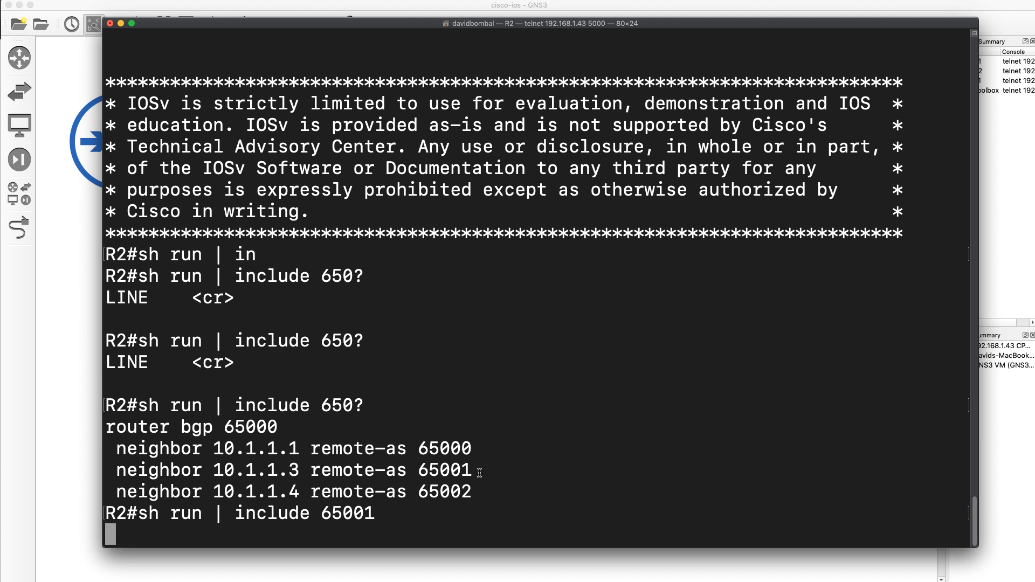
key("Return")
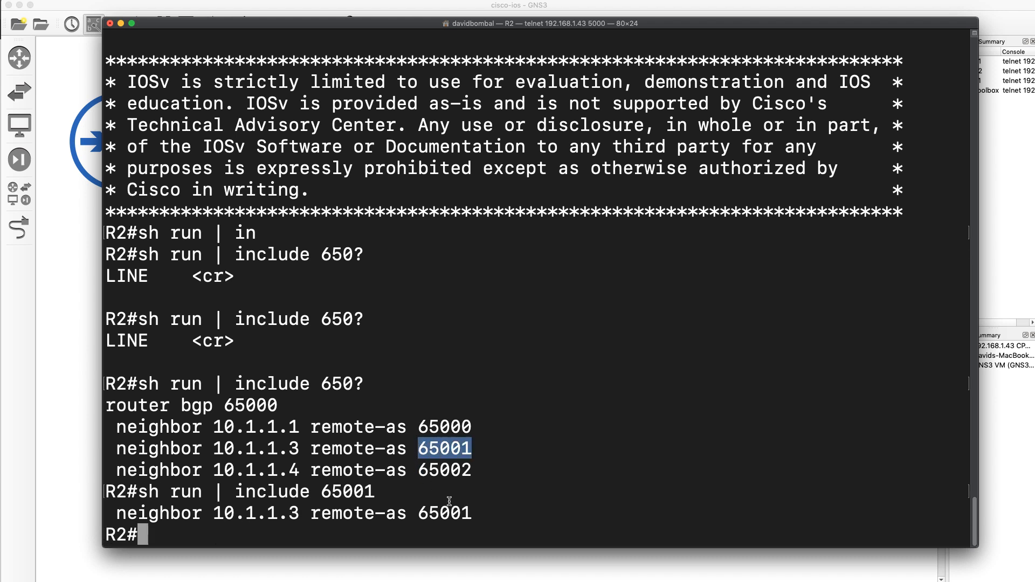
Filter for 65001? with escaped '?', matching all BGP lines, and check the special-character table.
type("sh run | include 65001")
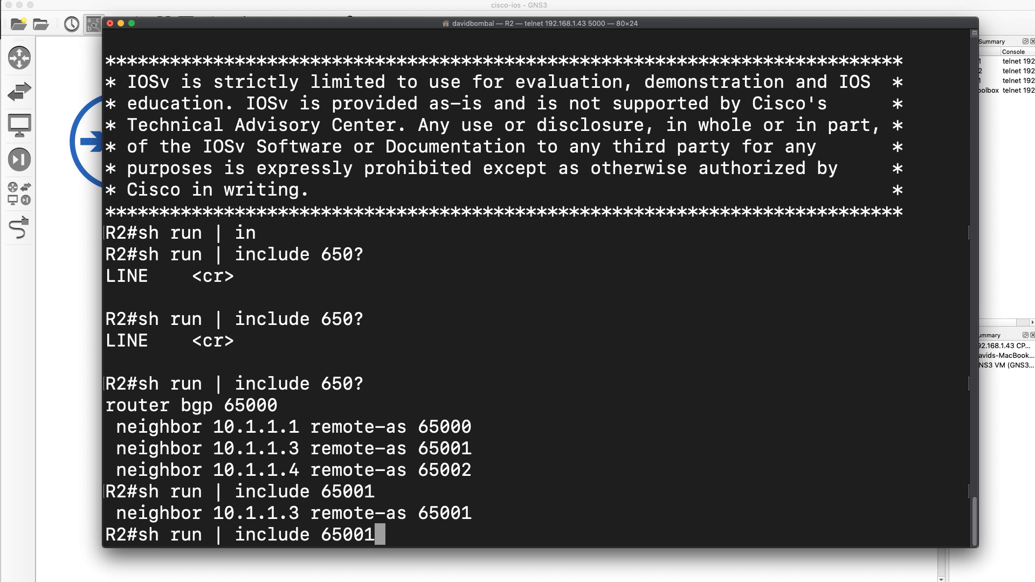
type("?")
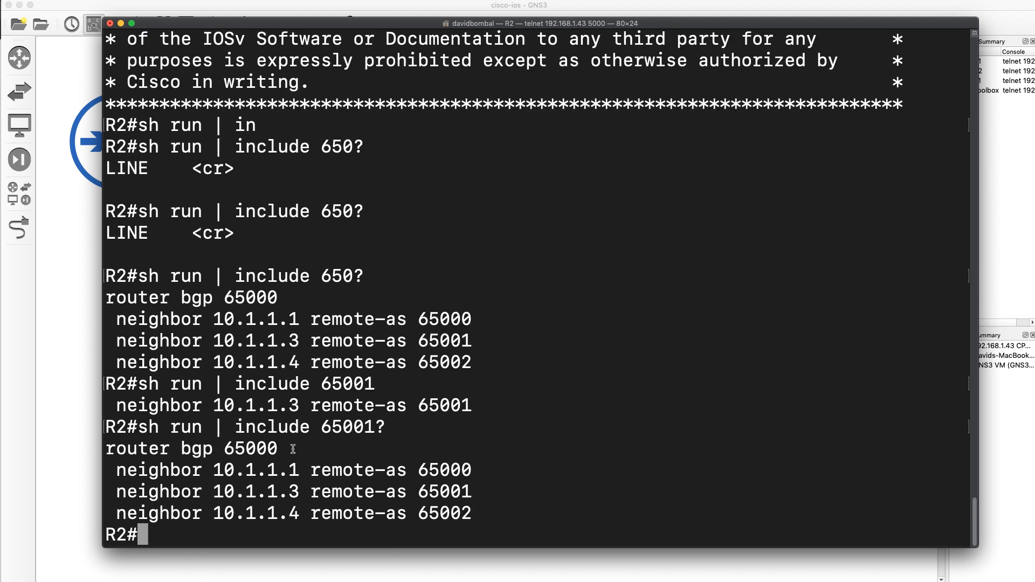
double_click(440, 470)
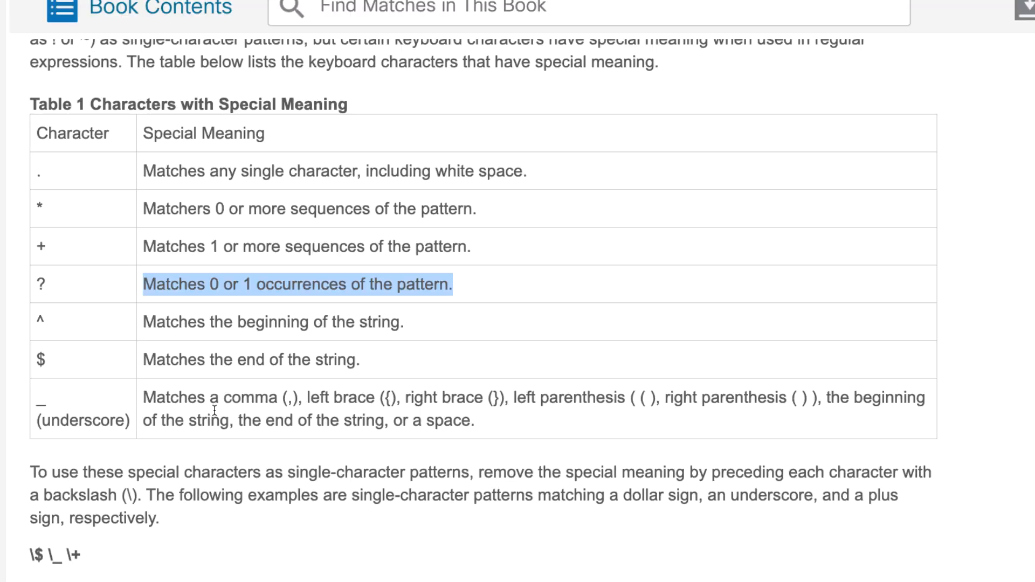
mouse_move(140, 320)
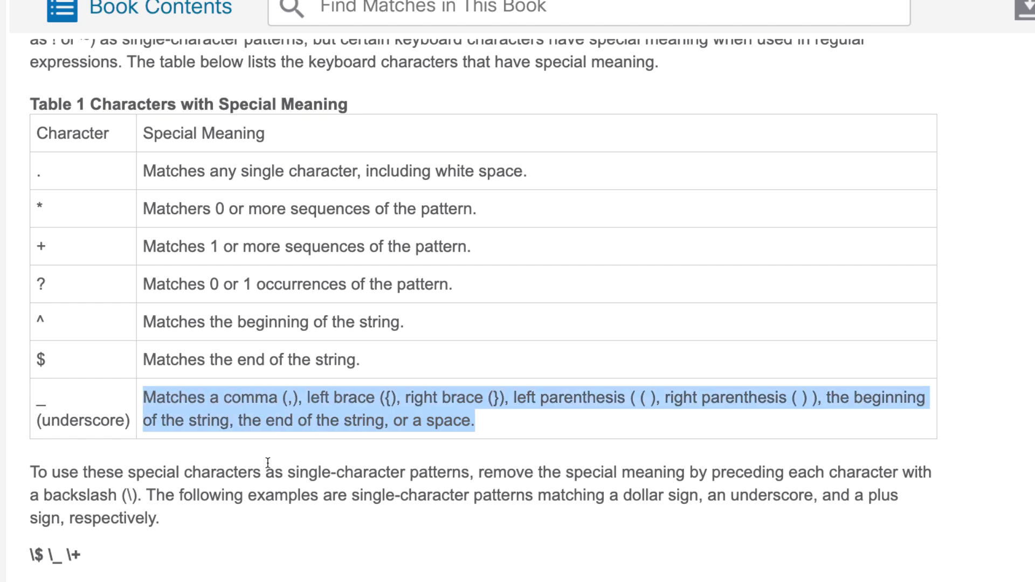
scroll("down", 3)
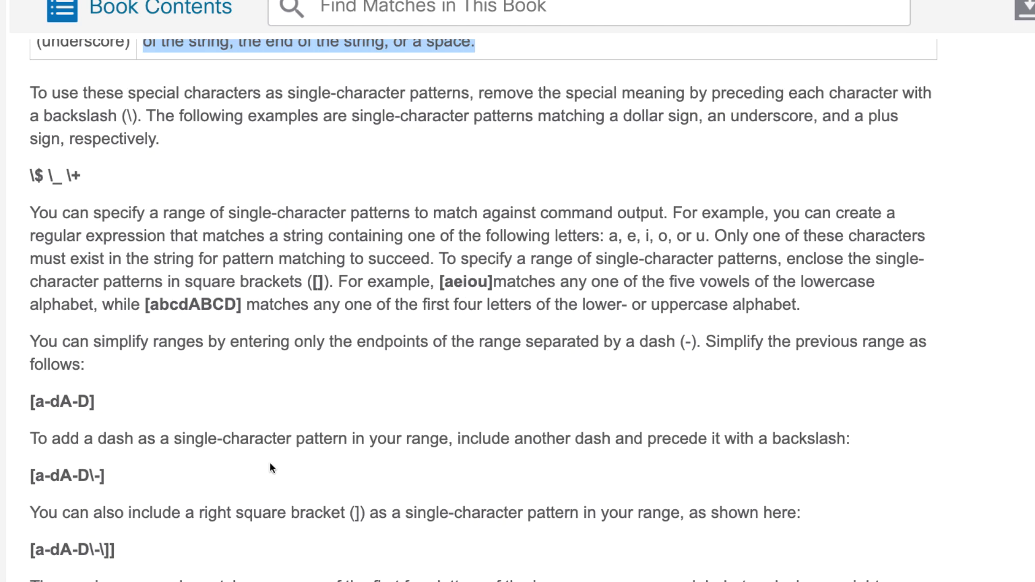
scroll("down", 3)
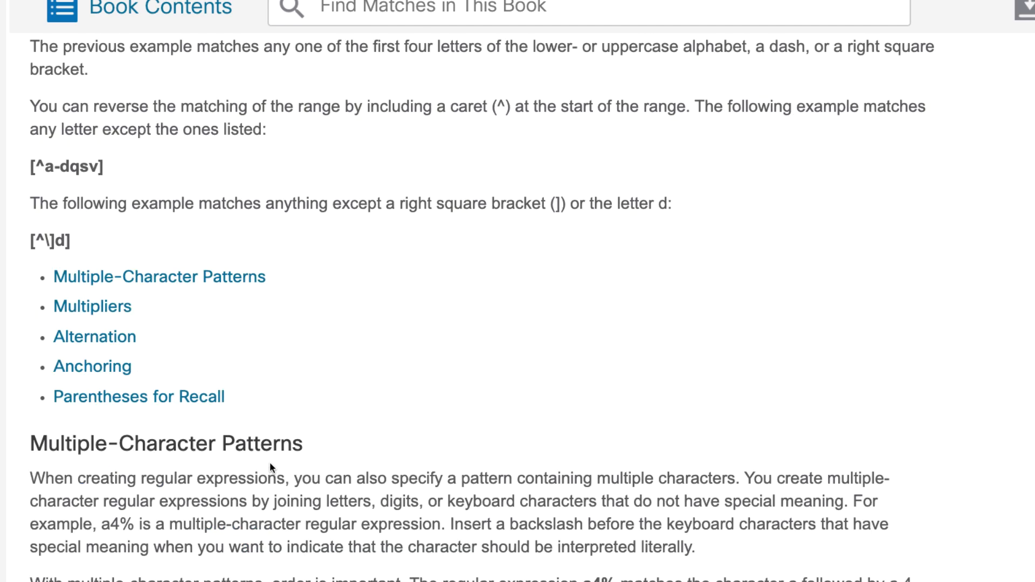
scroll("down", 3)
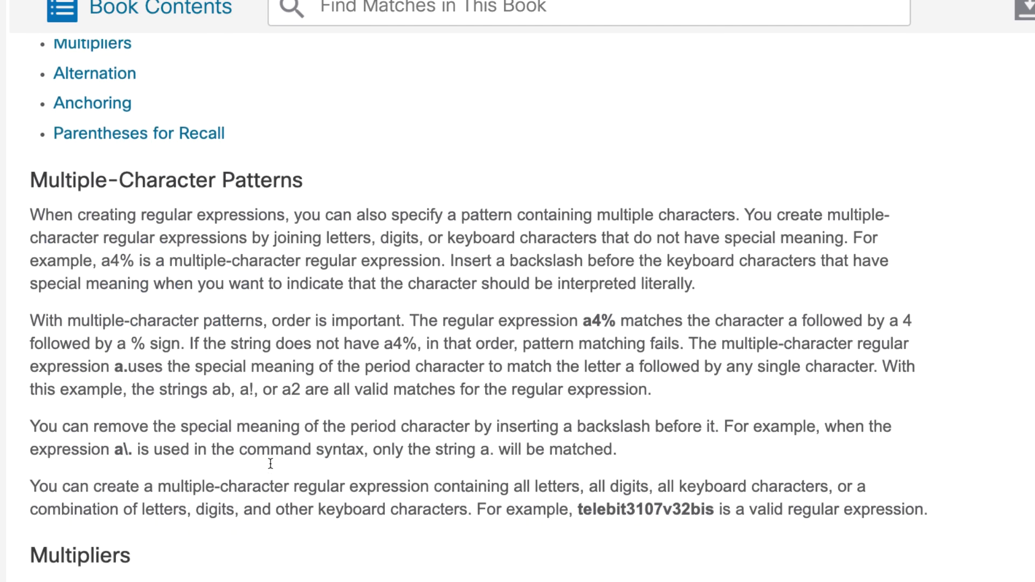
scroll("down", 3)
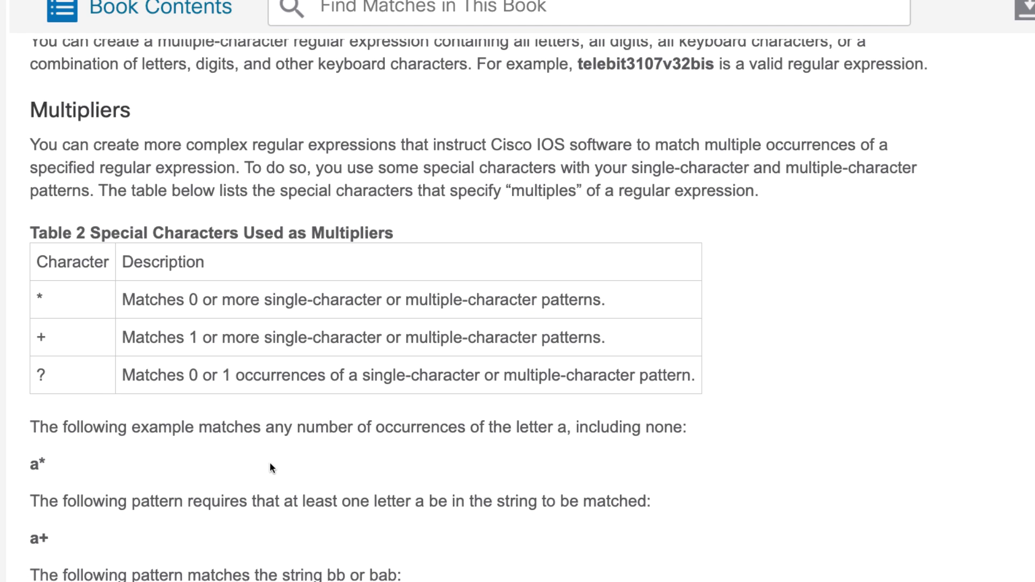
scroll("up", 3)
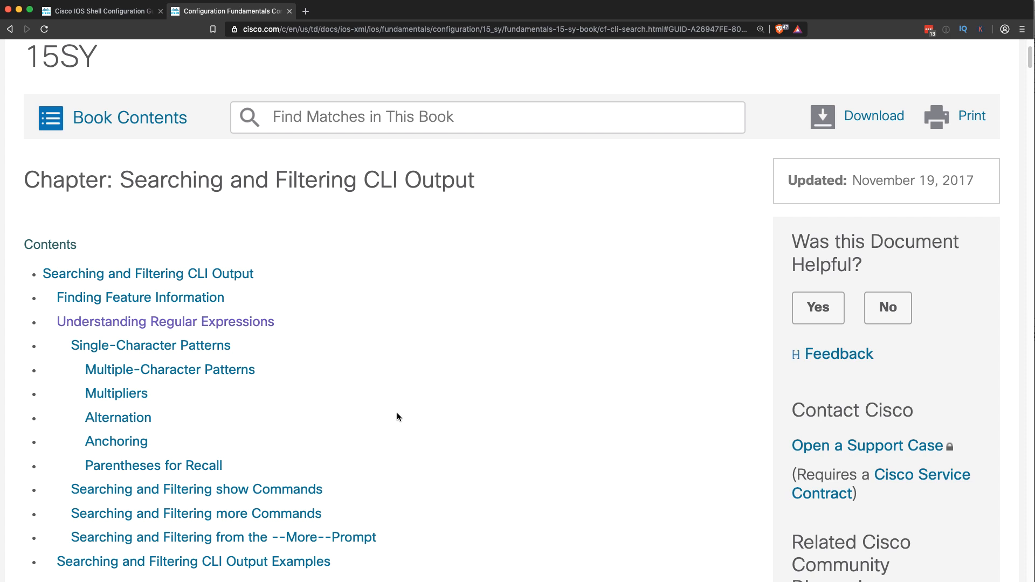
scroll("up", 3)
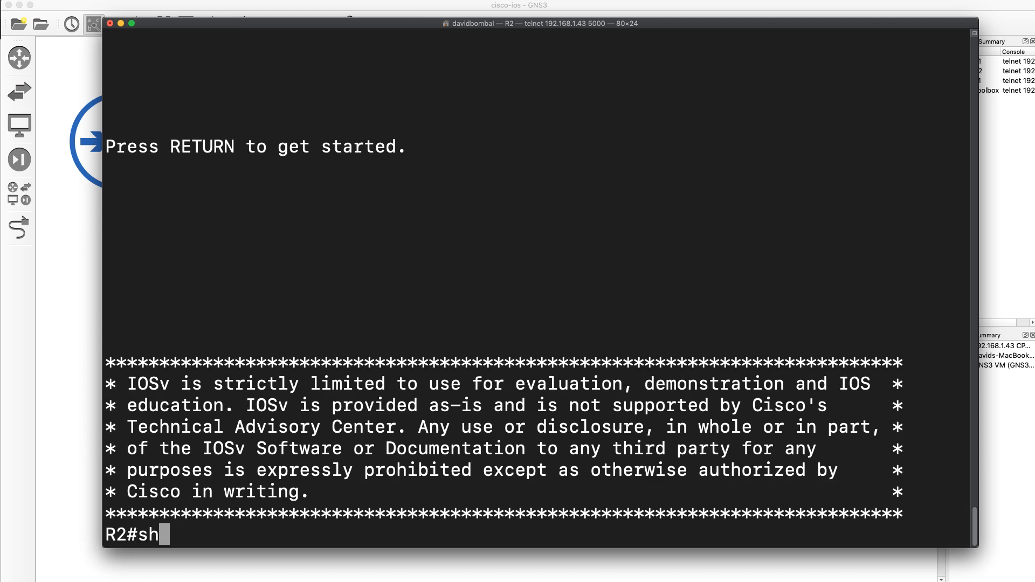
List sh run options including 'all', then page through R2's plain running configuration.
type("run ?")
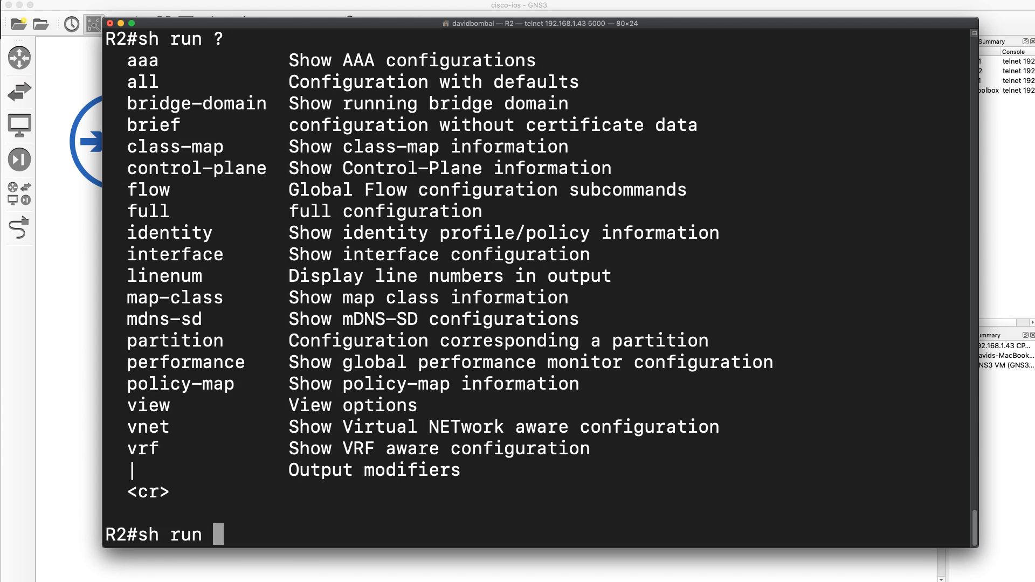
double_click(143, 81)
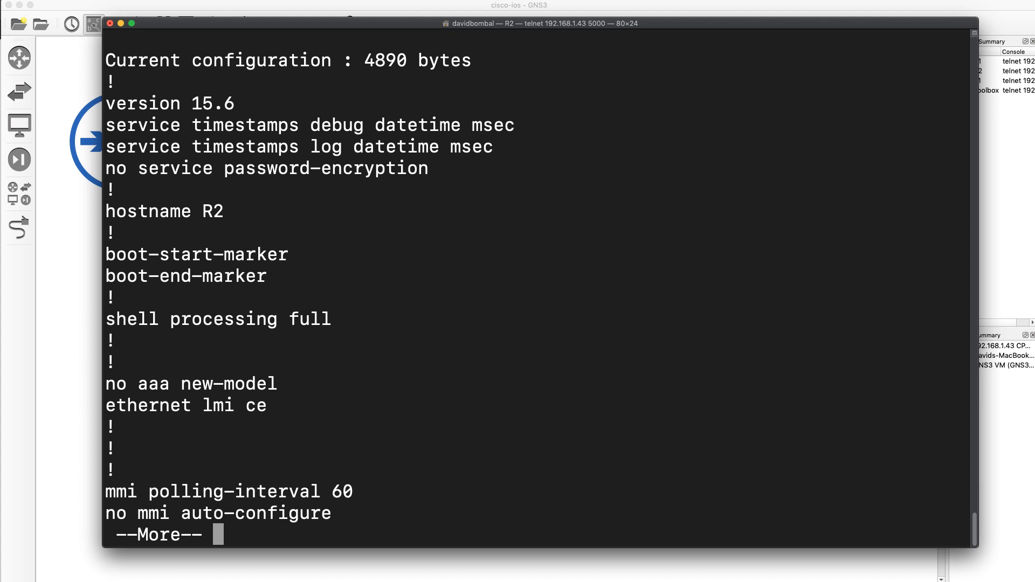
key("space")
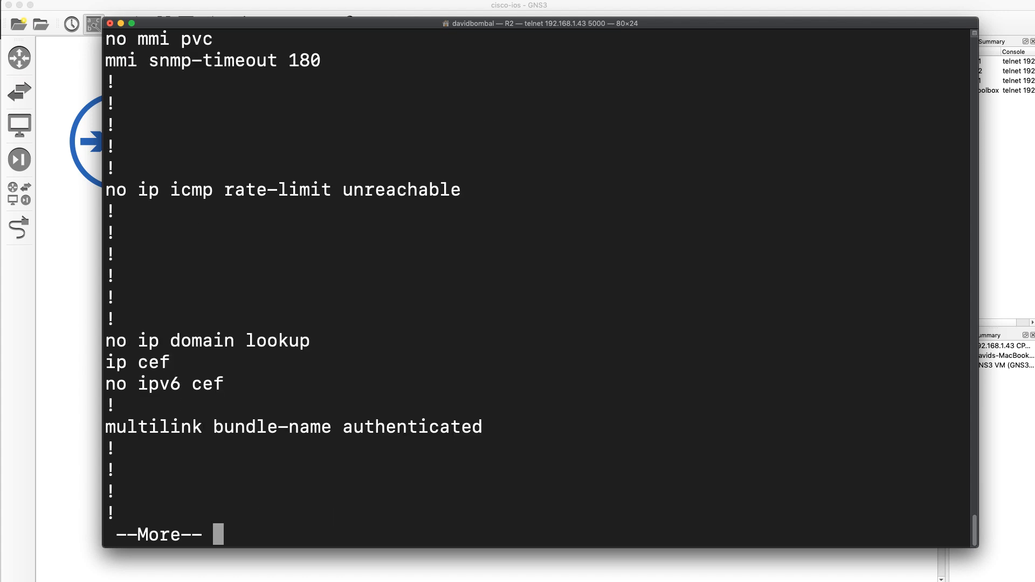
key("space")
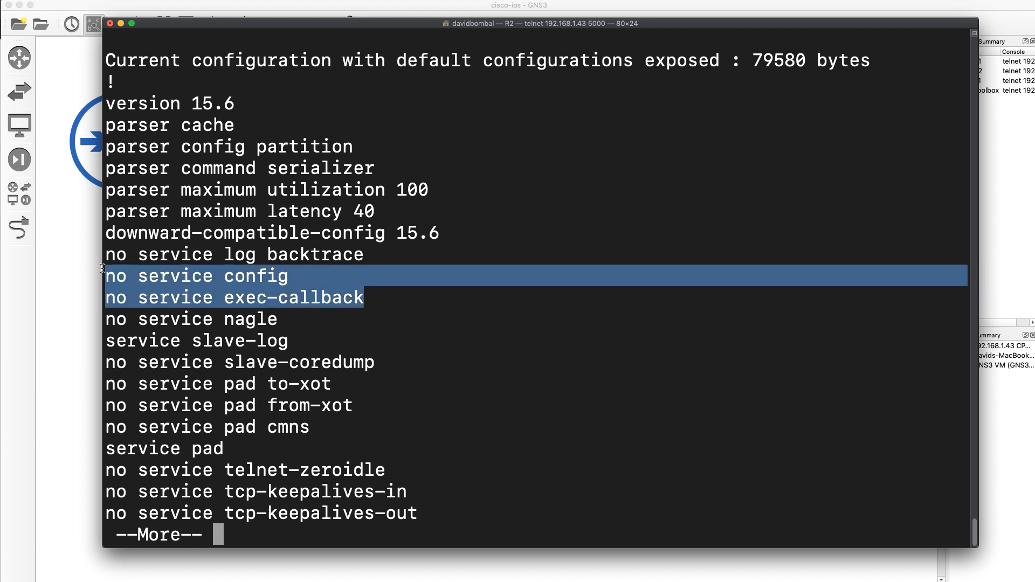
mouse_move(355, 385)
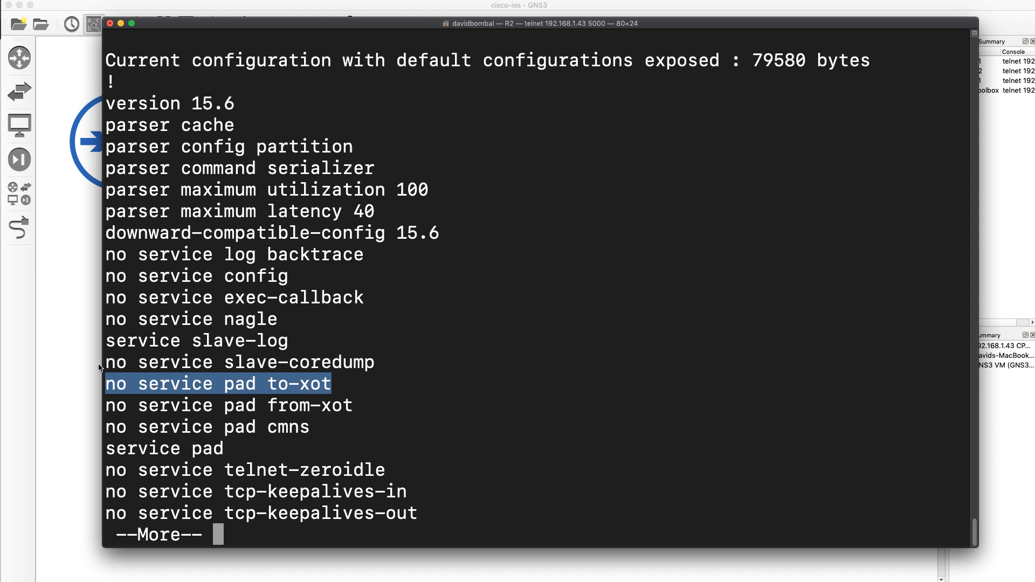
Page through the show run all output past the sctp authenticate defaults to interface Loopback100.
key("space")
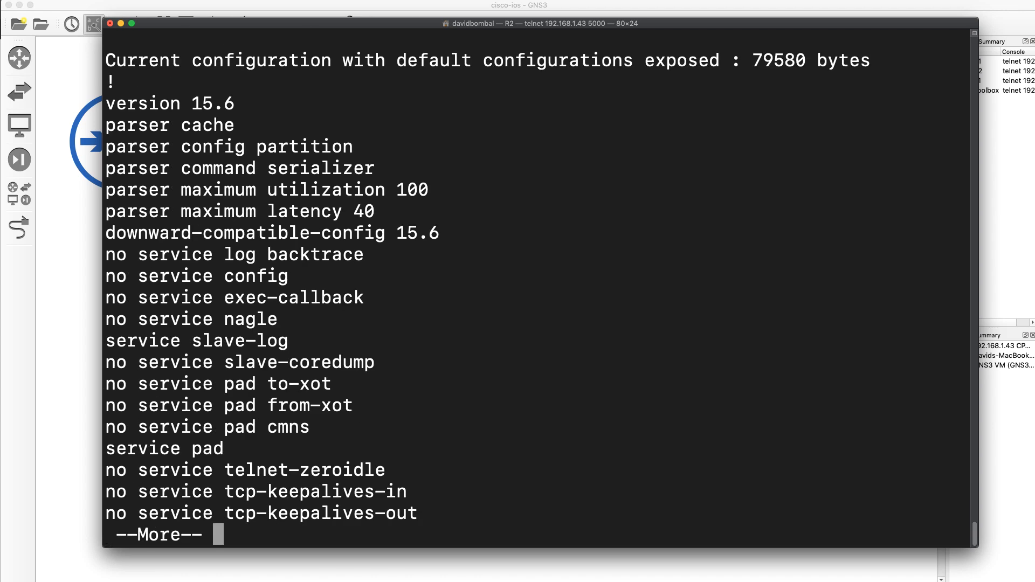
key("space")
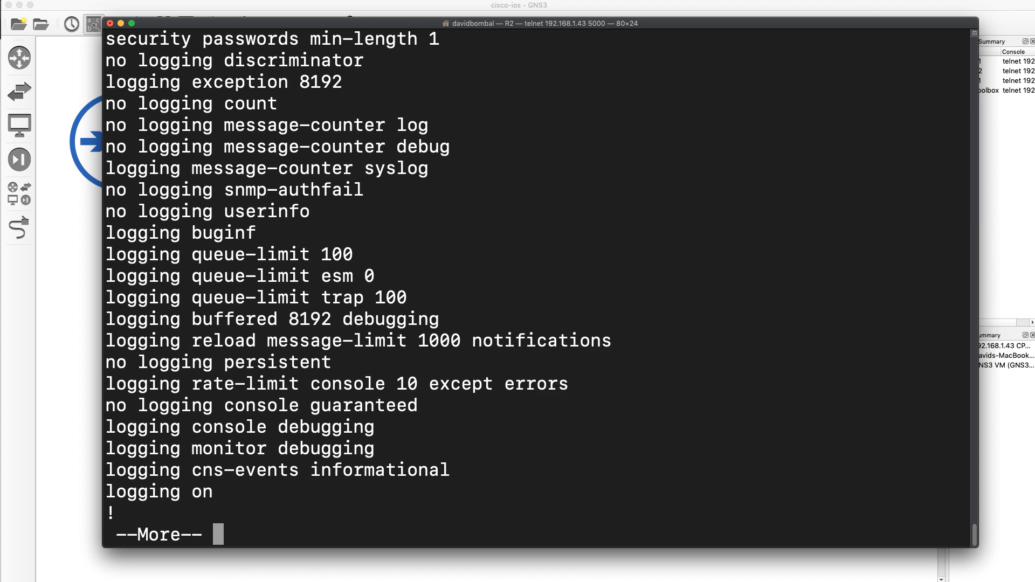
key("space")
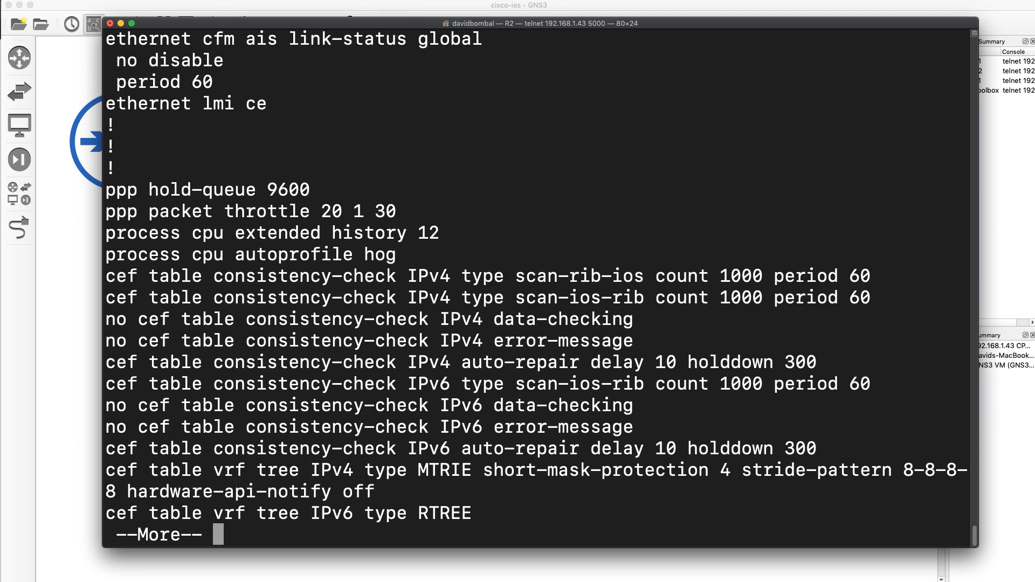
key("space")
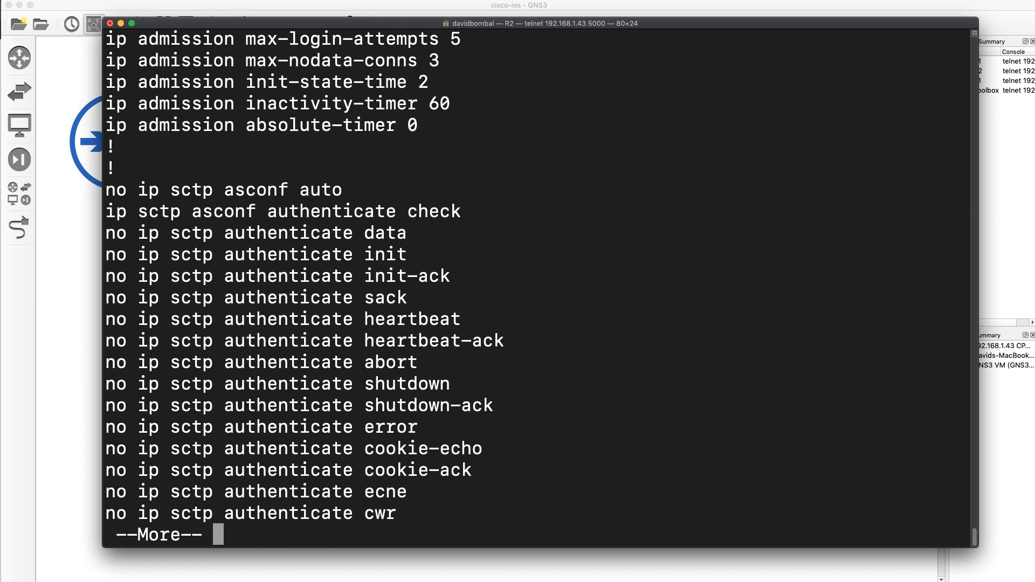
key("space")
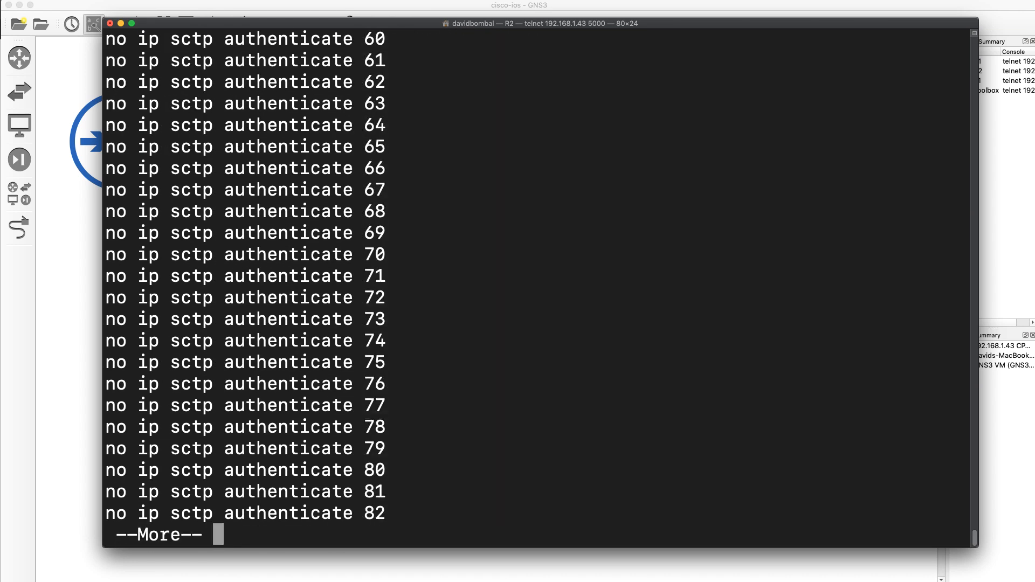
key("space")
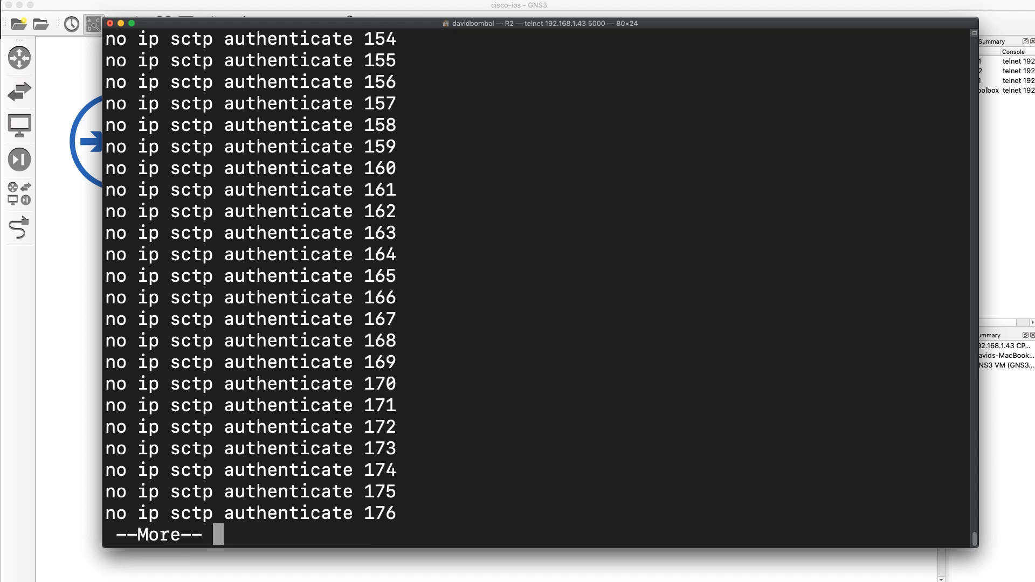
key("space")
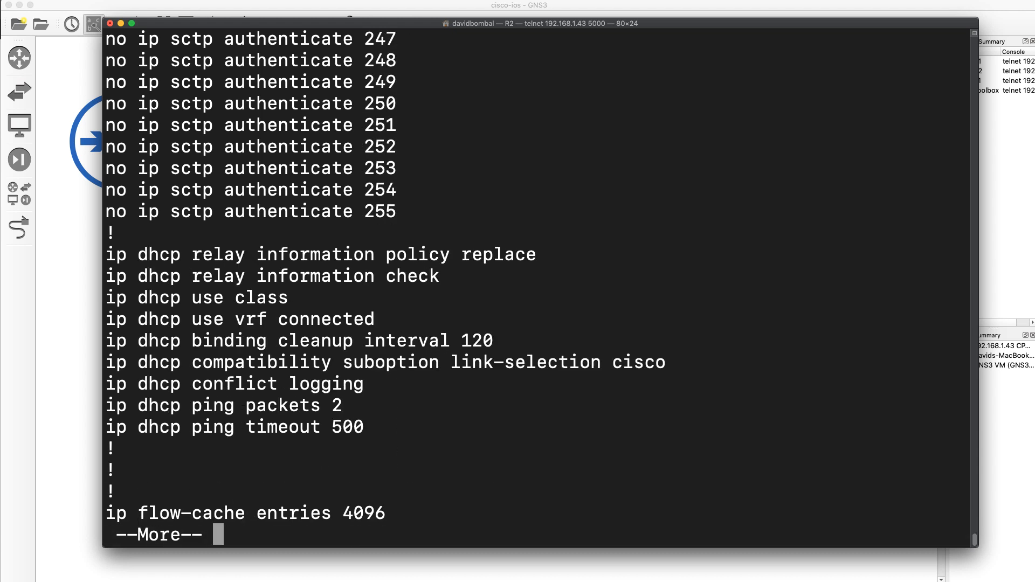
key("space")
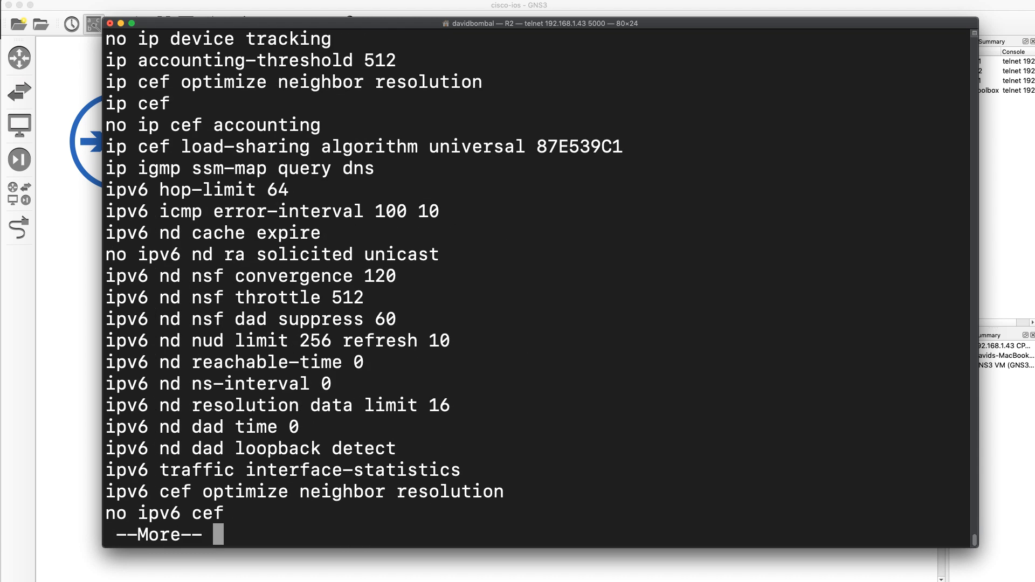
key("space")
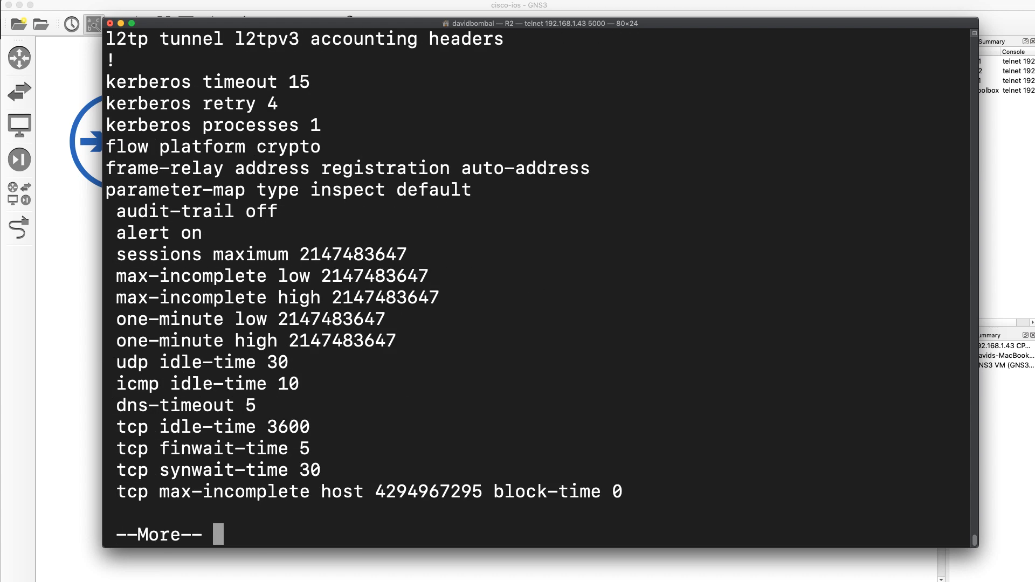
key("space")
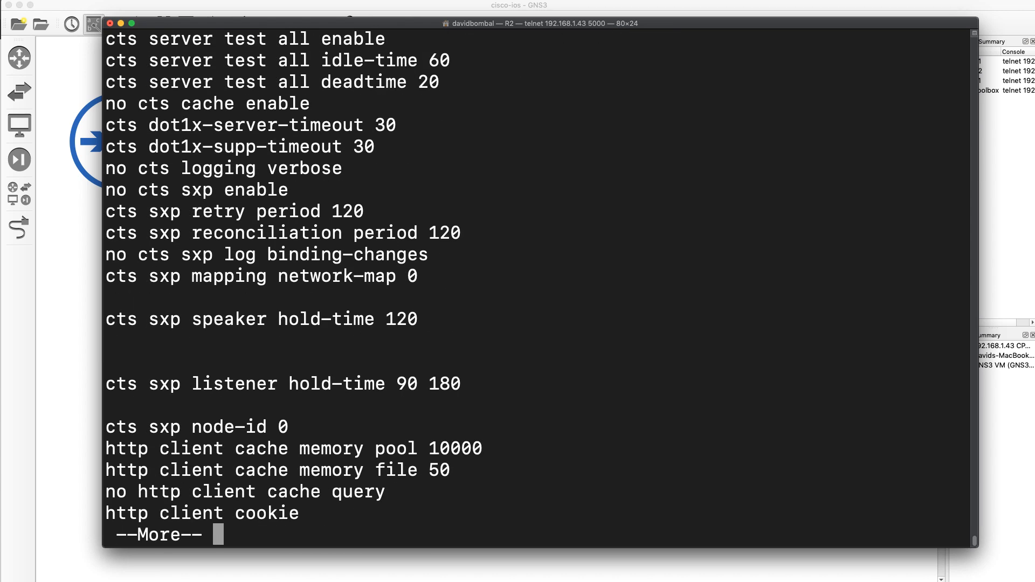
key("space")
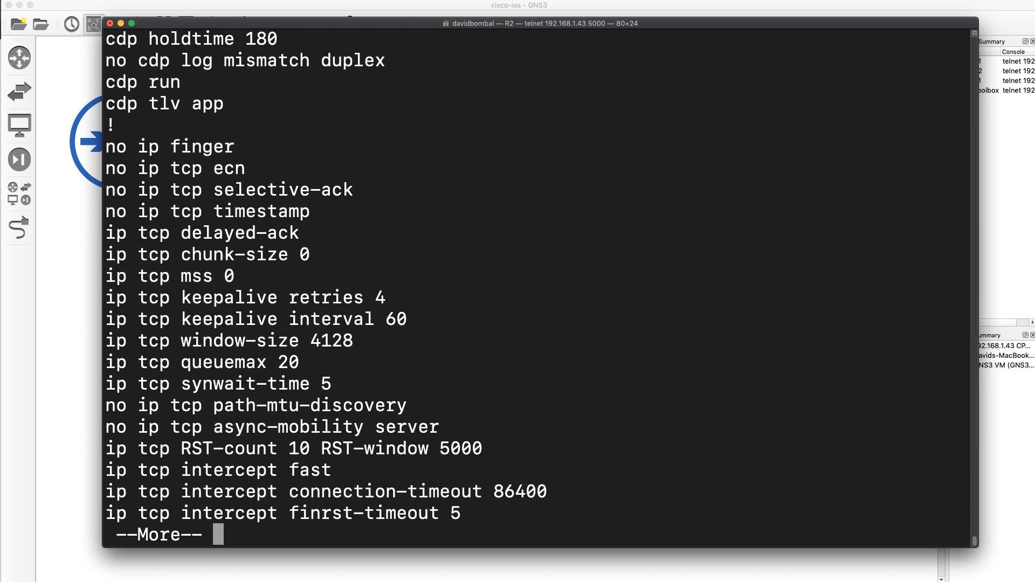
key("space")
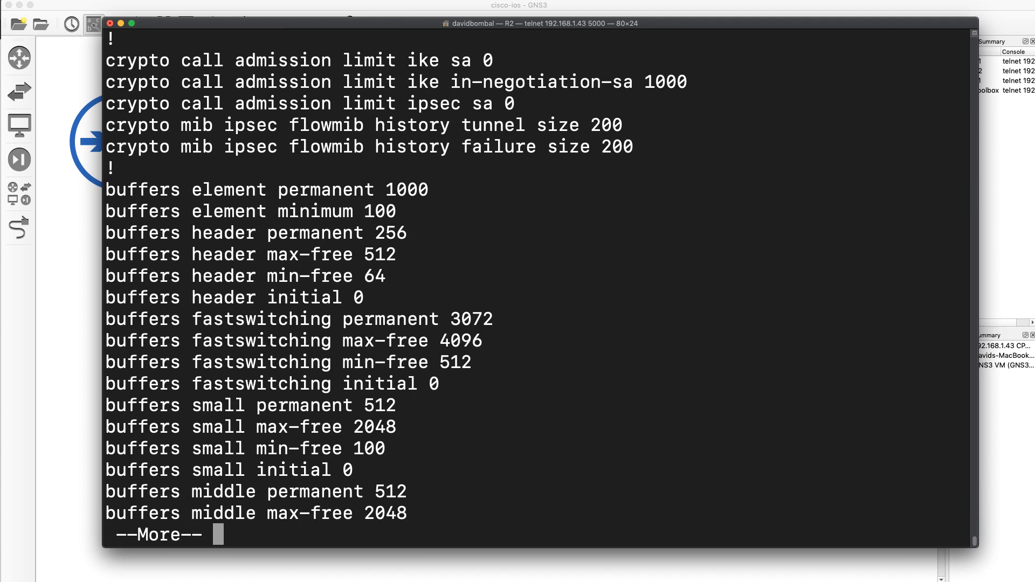
key("space")
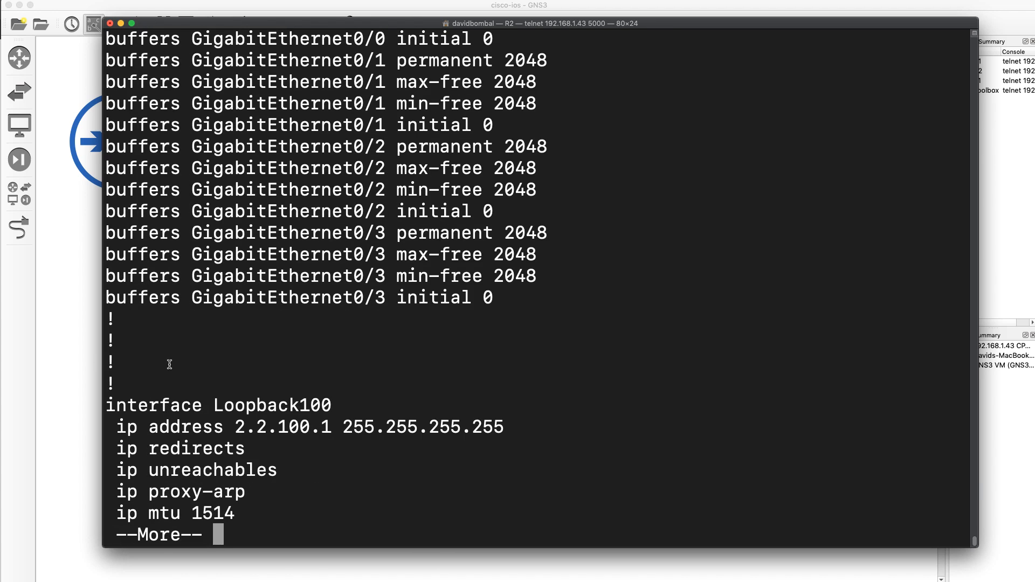
Copy interface Loopback100, quit the pager and view its default-laden section via | begin.
double_click(218, 405)
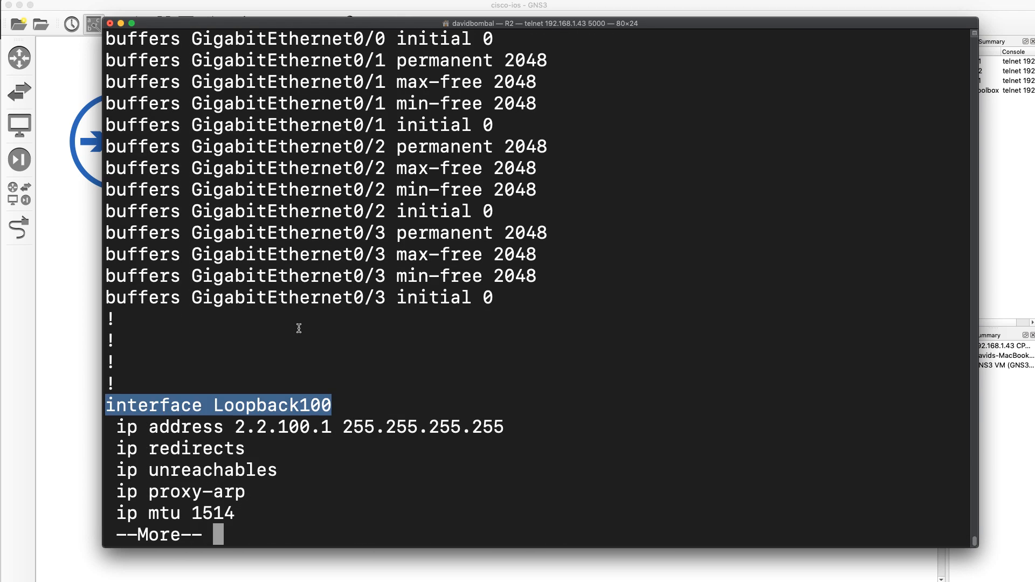
key("space")
type("sh run all")
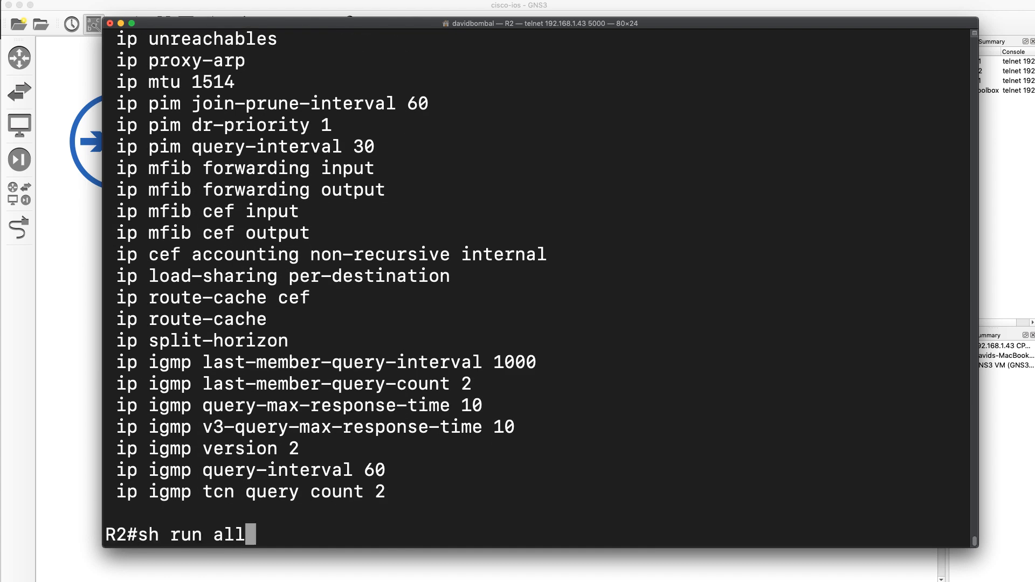
type("| begi")
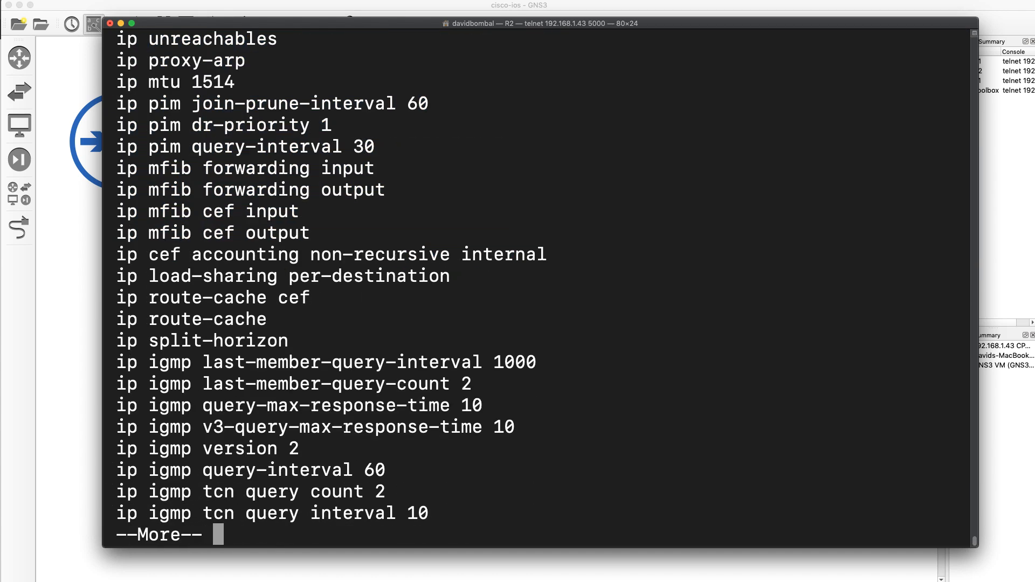
key("space")
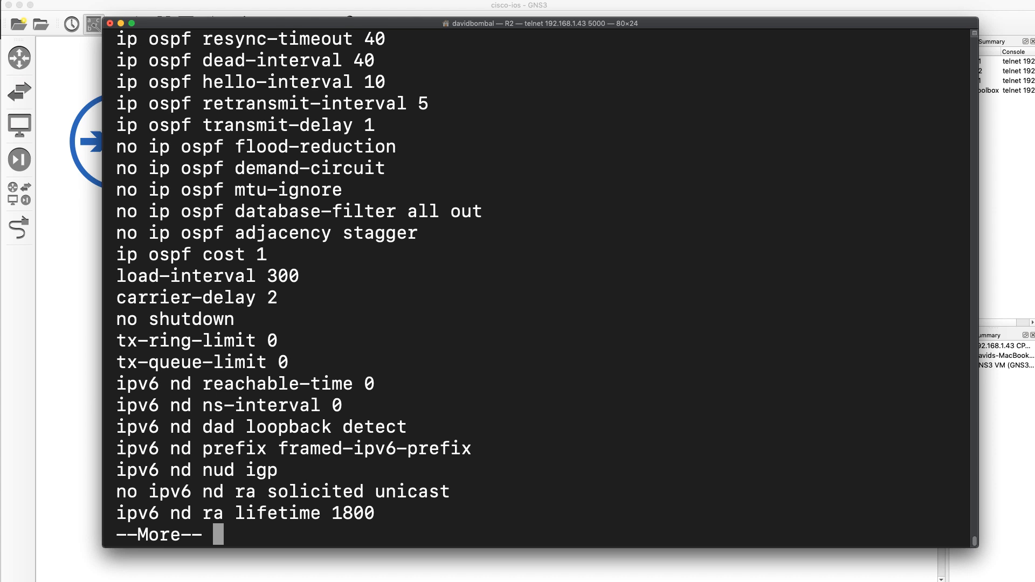
key("space")
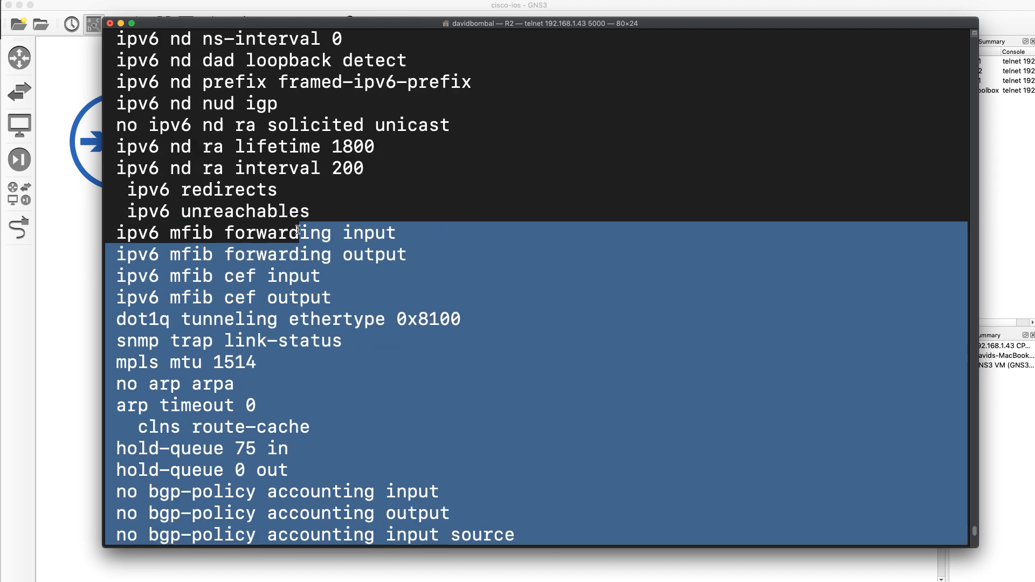
Show Loopback100's plain running config holding only the 2.2.100.1/32 address.
scroll("down", 3)
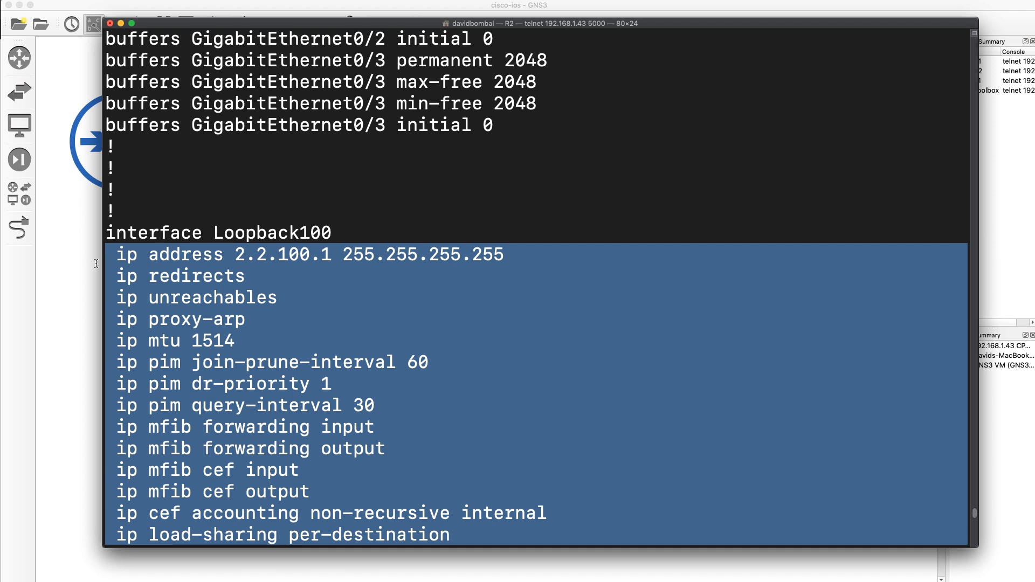
mouse_move(355, 354)
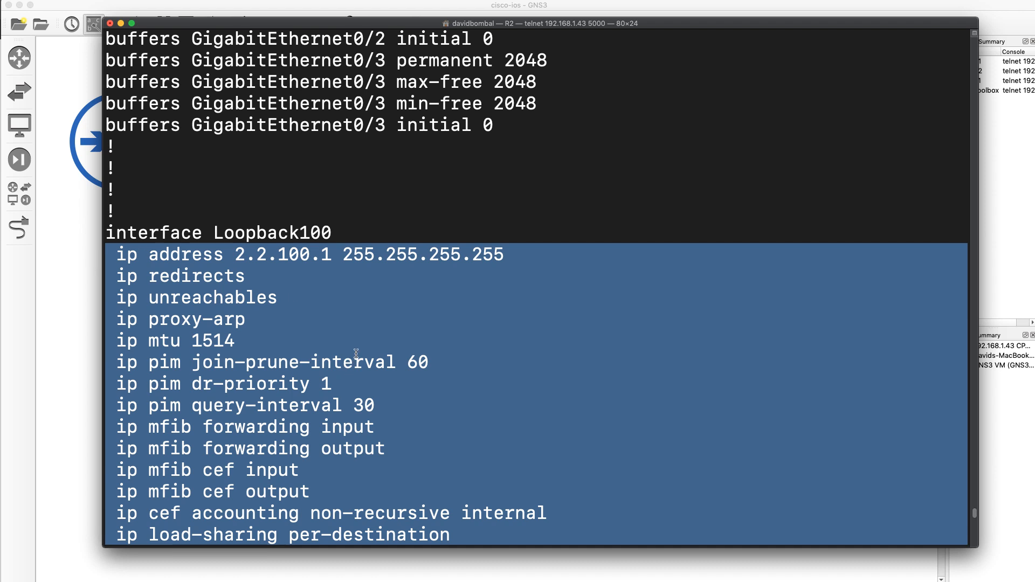
scroll("down", 3)
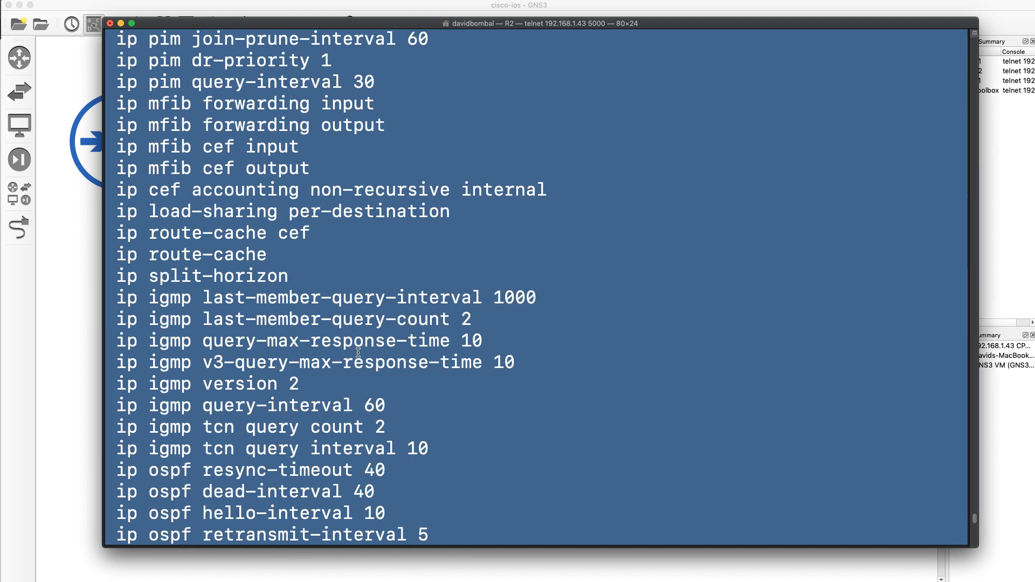
scroll("down", 3)
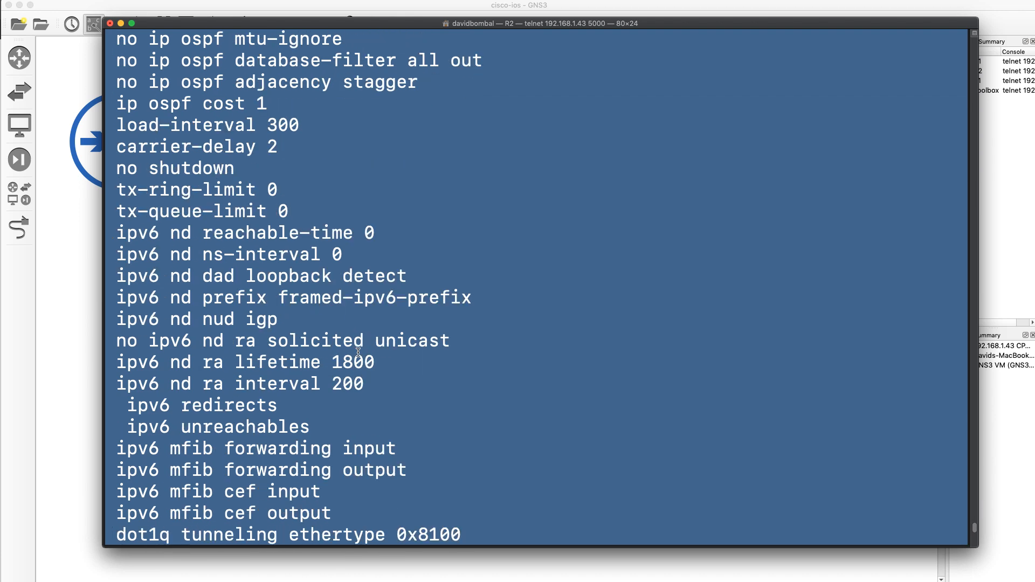
scroll("down", 3)
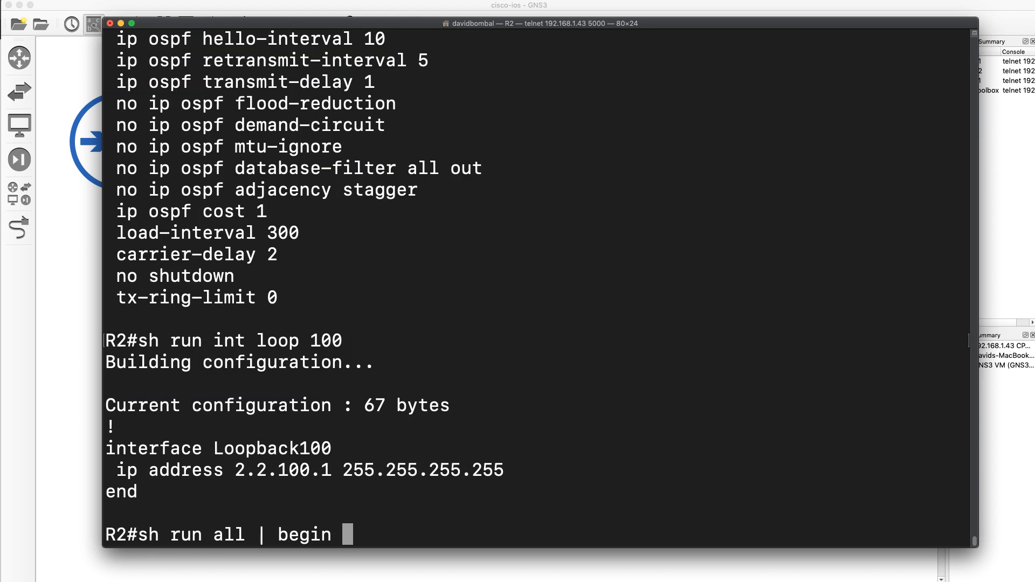
Search /Gig in the show run all output and review GigabitEthernet0/0's defaults at 10.1.1.2.
type("Gig")
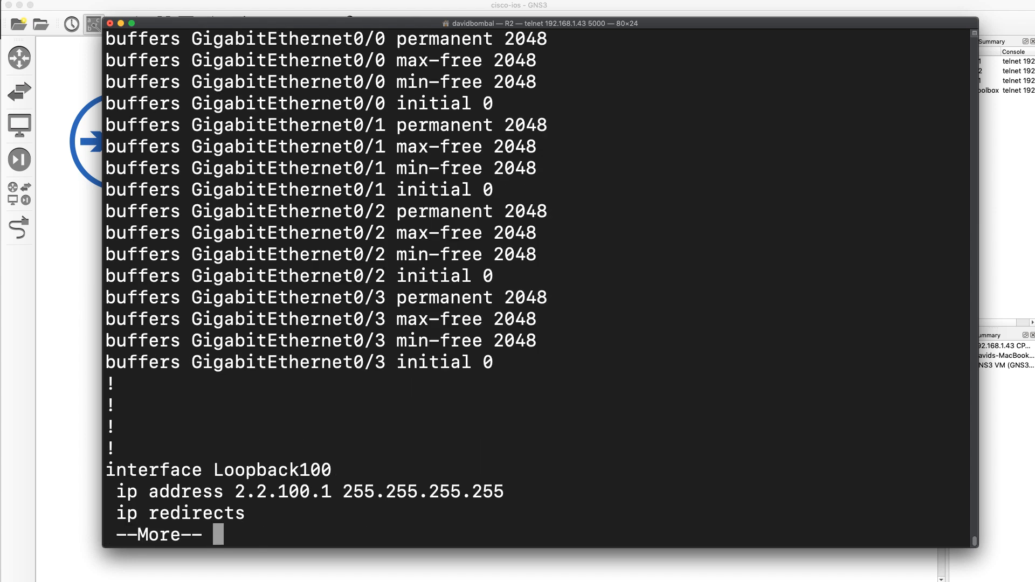
type("/G")
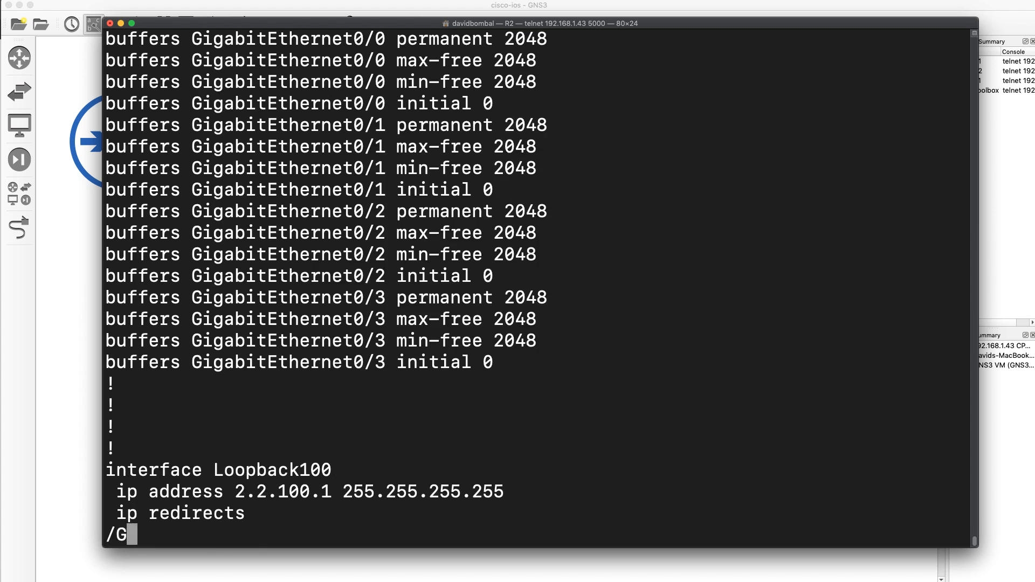
key("Return")
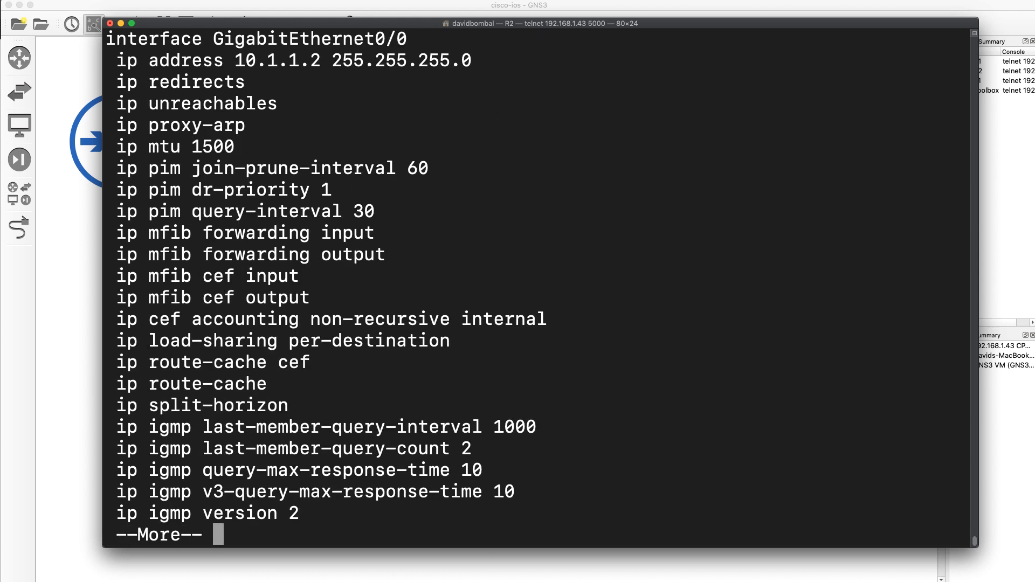
type("/Gig")
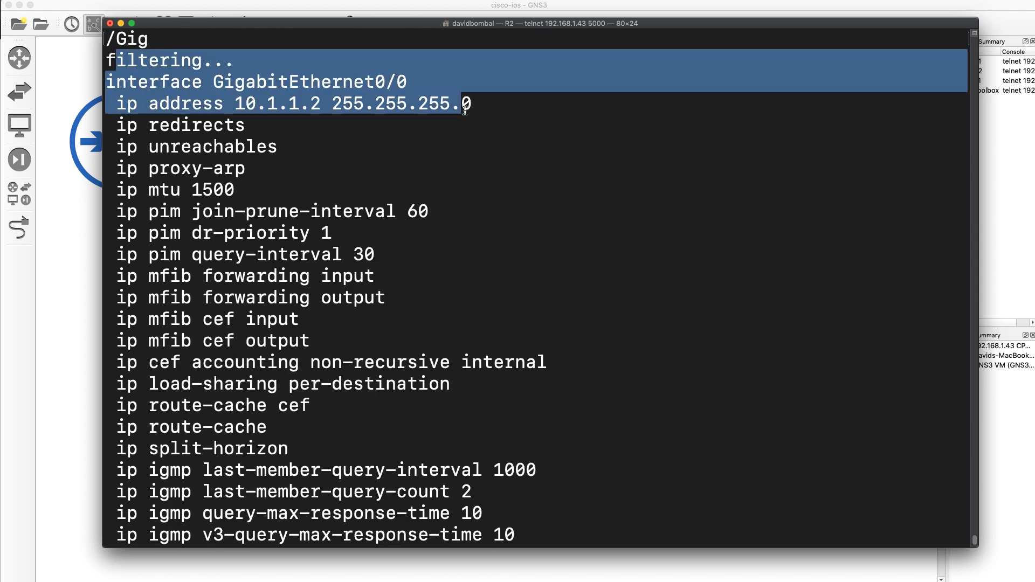
mouse_move(616, 233)
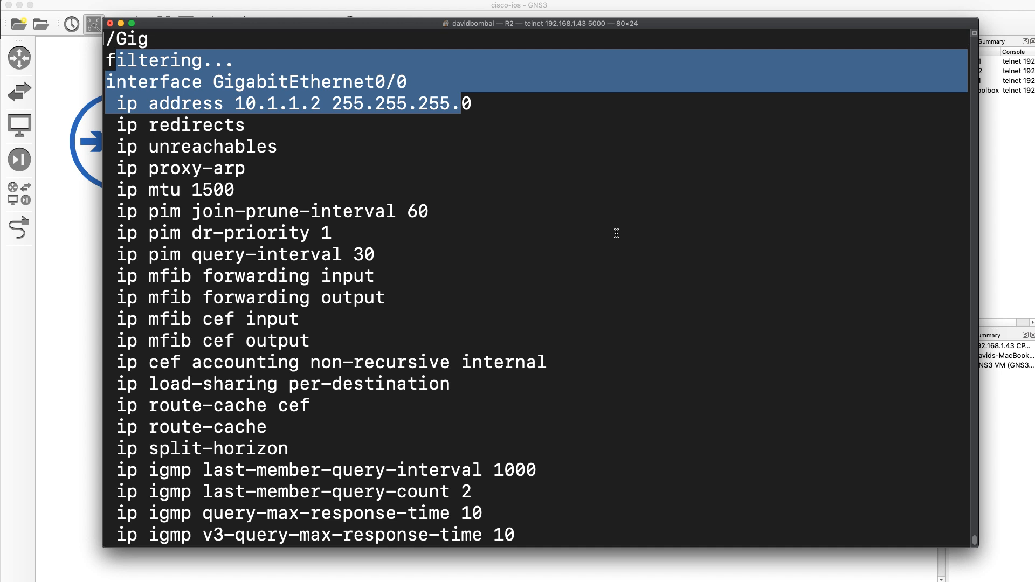
scroll("down", 3)
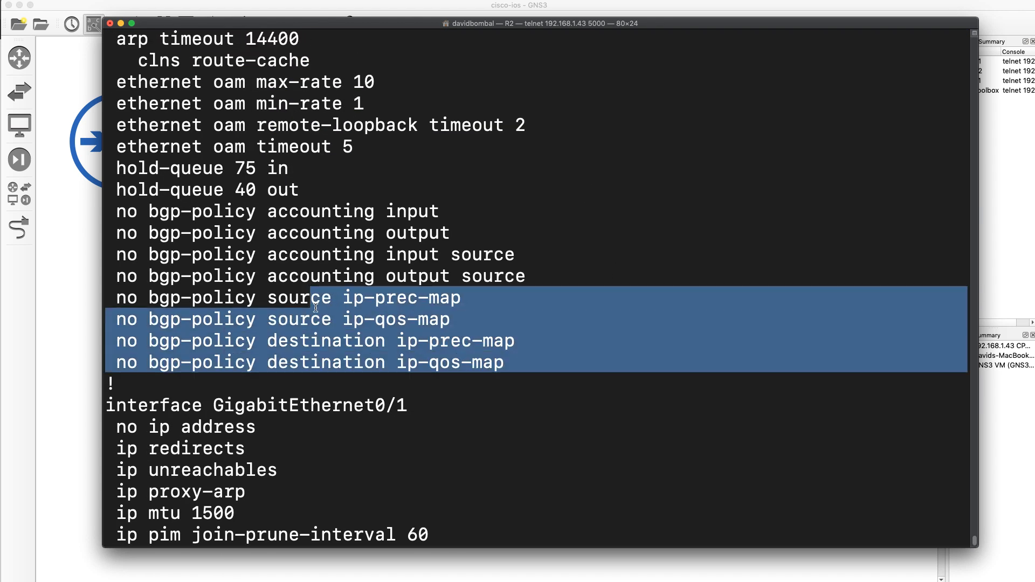
scroll("down", 3)
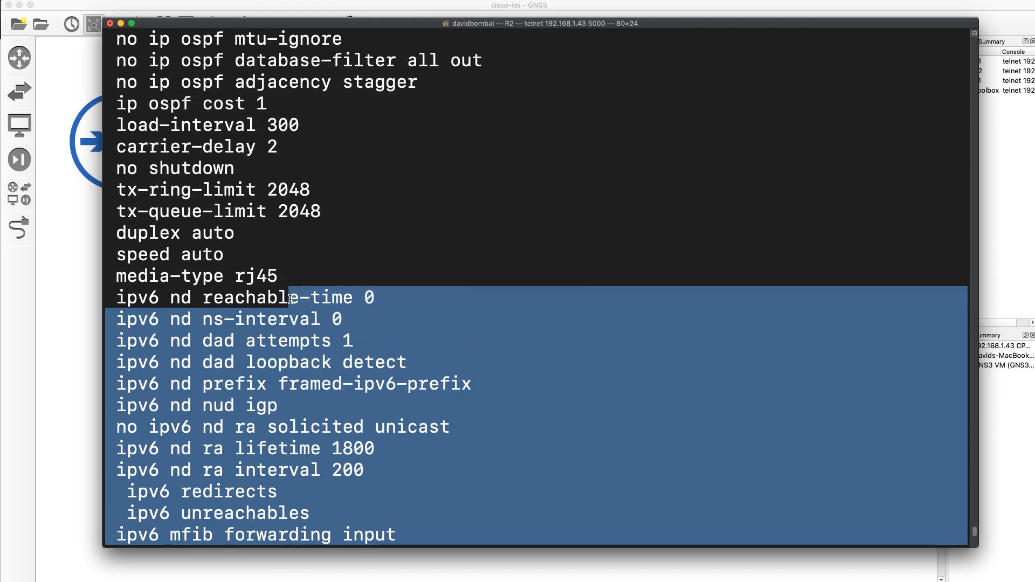
scroll("down", 3)
type("/Gig")
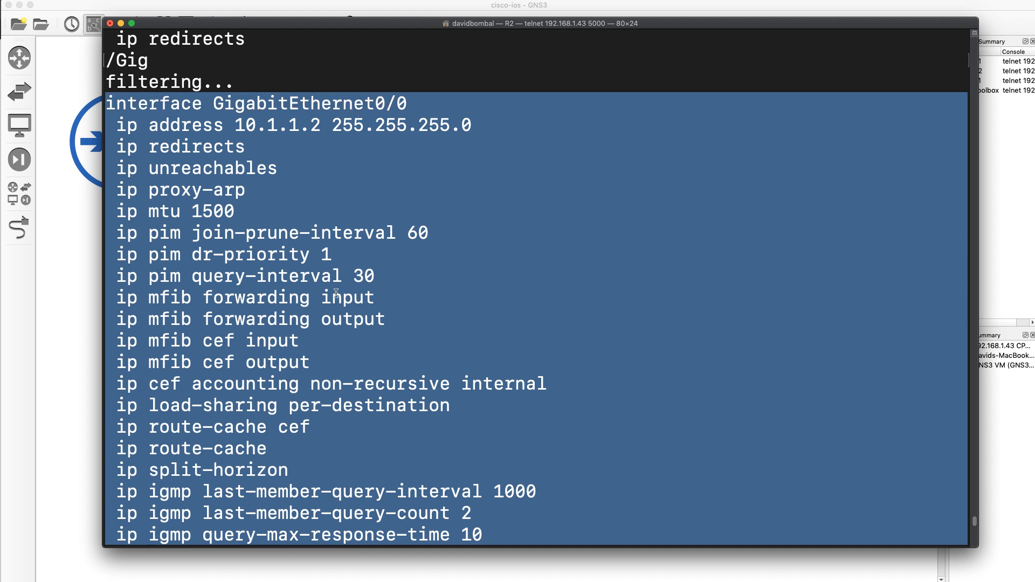
scroll("down", 3)
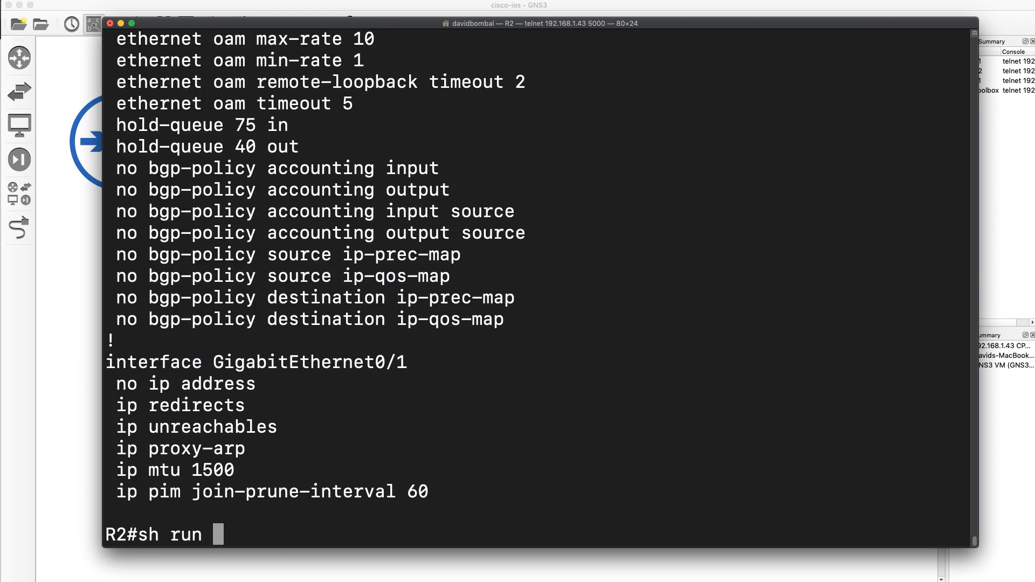
type("int 0/")
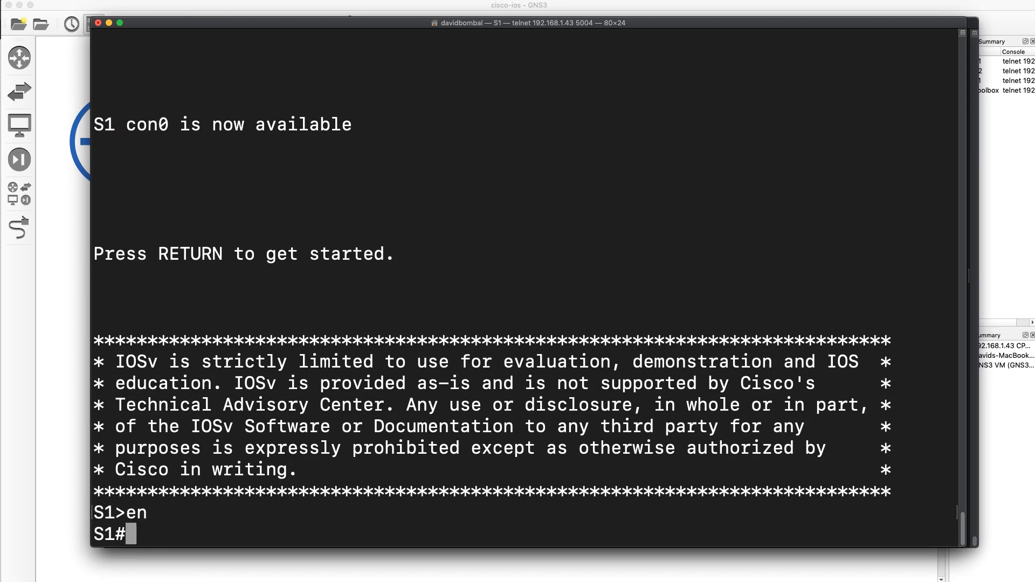
Show the running config of GigabitEthernet2/0, then enter configuration mode for that interface.
type("sh run i")
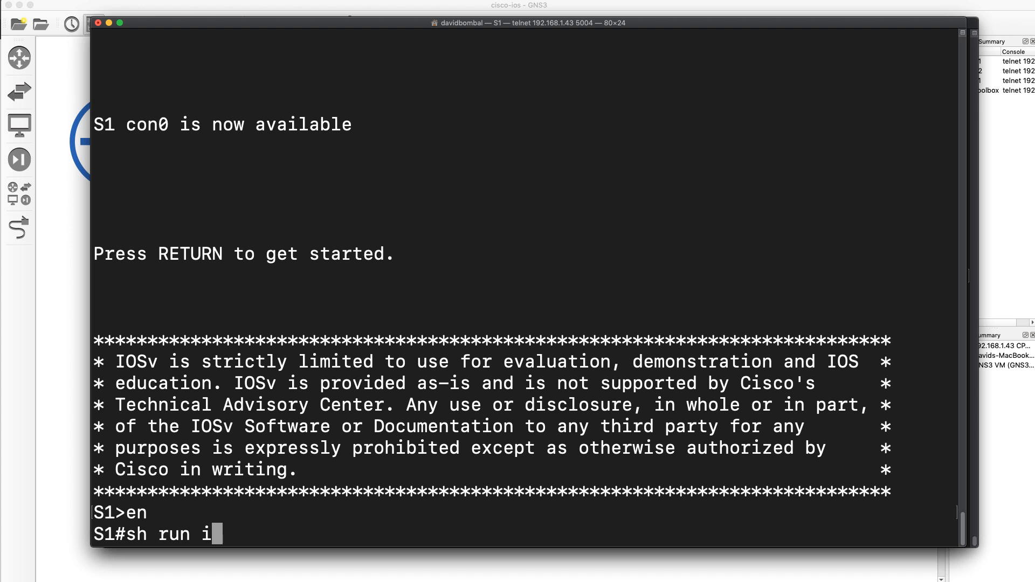
type("nt g")
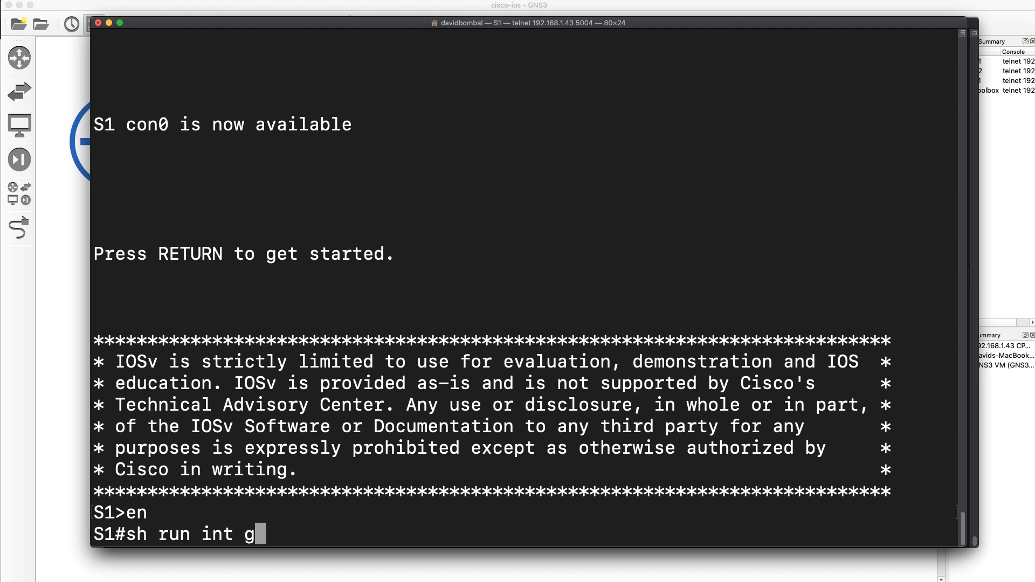
key("Return")
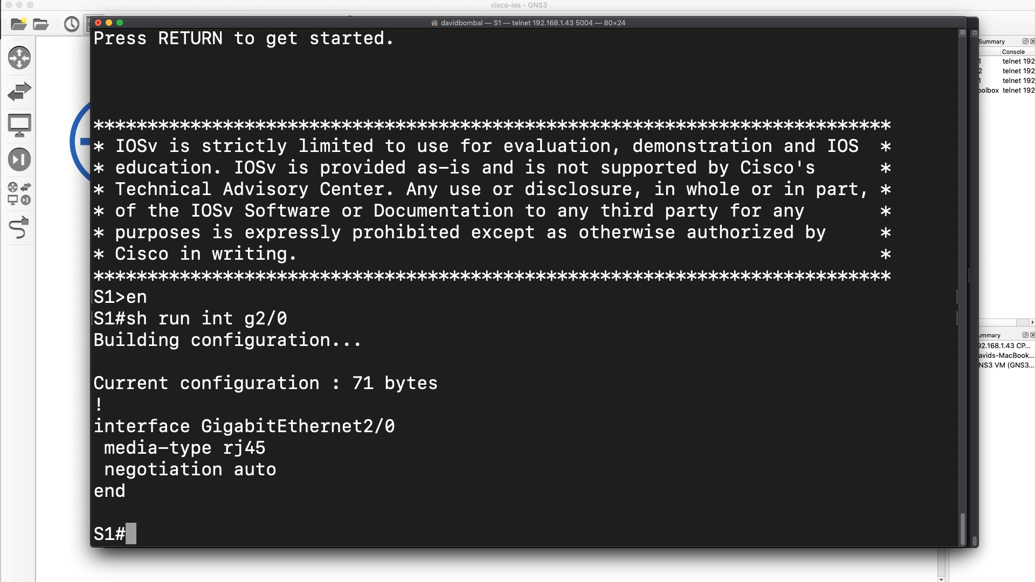
type("conf t")
type("ip ad")
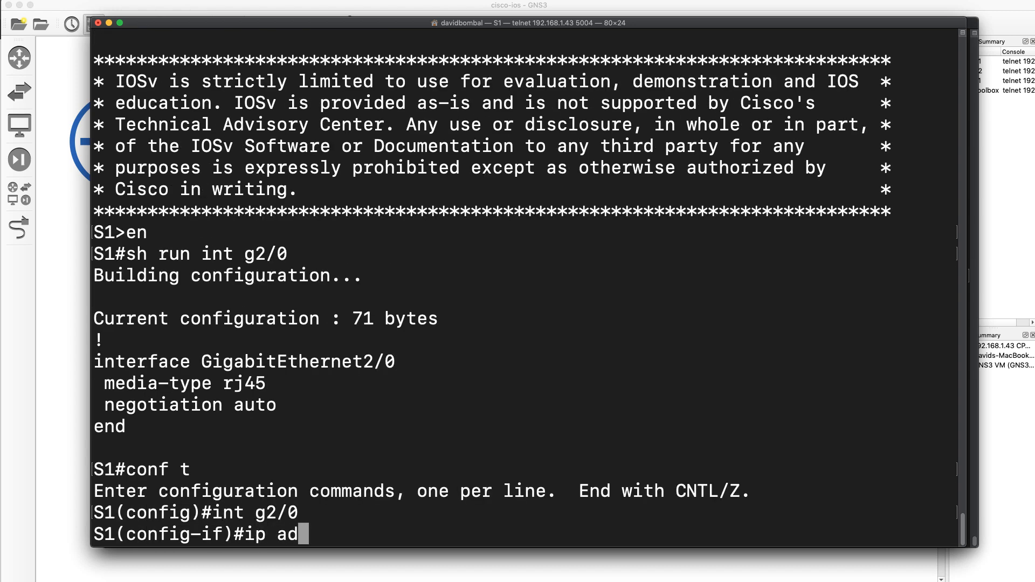
key("Return")
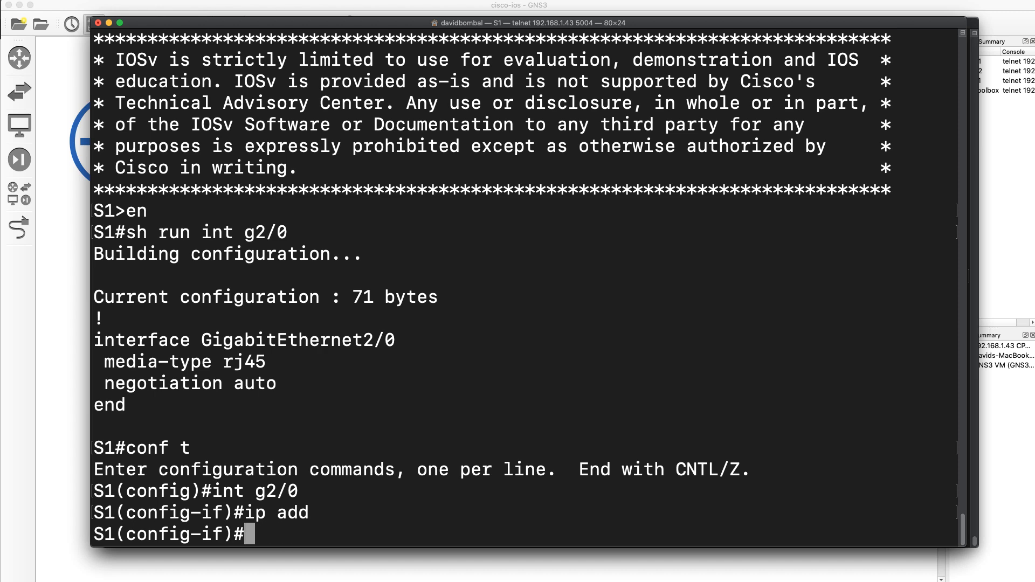
Set GigabitEthernet2/0 to dot1q trunk encapsulation and trunk mode, then end configuration.
type("switchport mo")
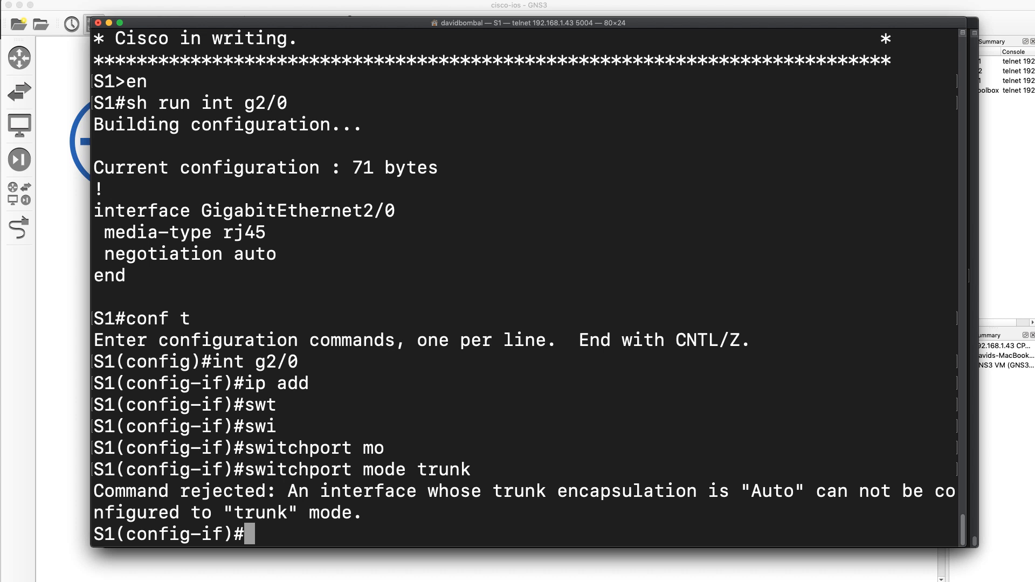
type("switchport trunk e")
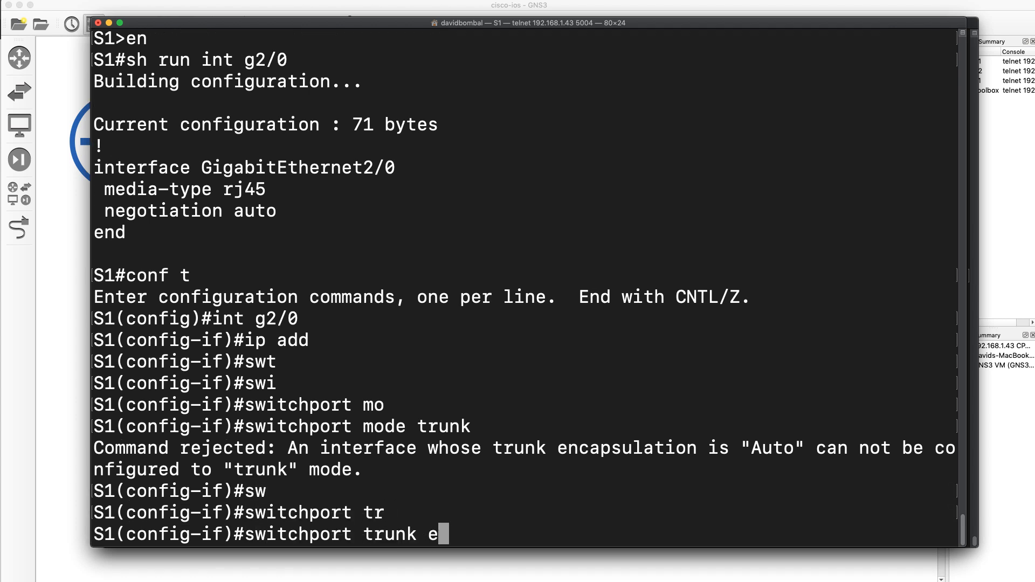
type("capsulation do1")
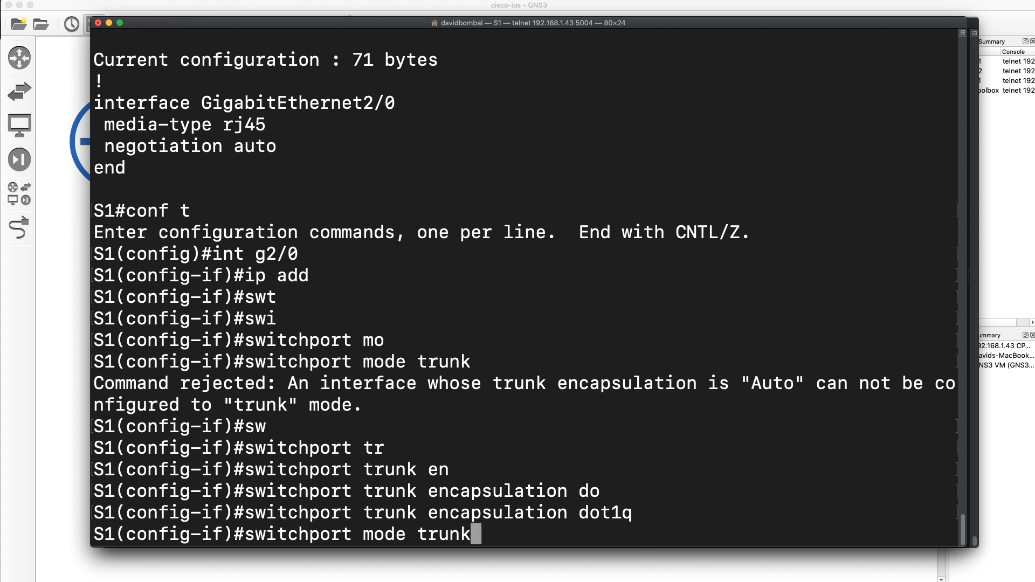
key("Return")
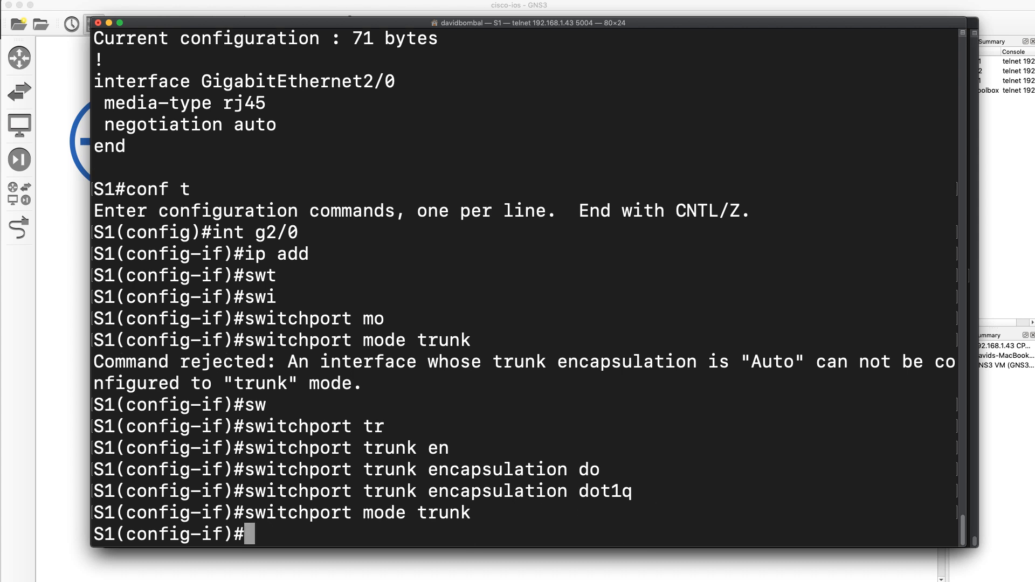
type("end")
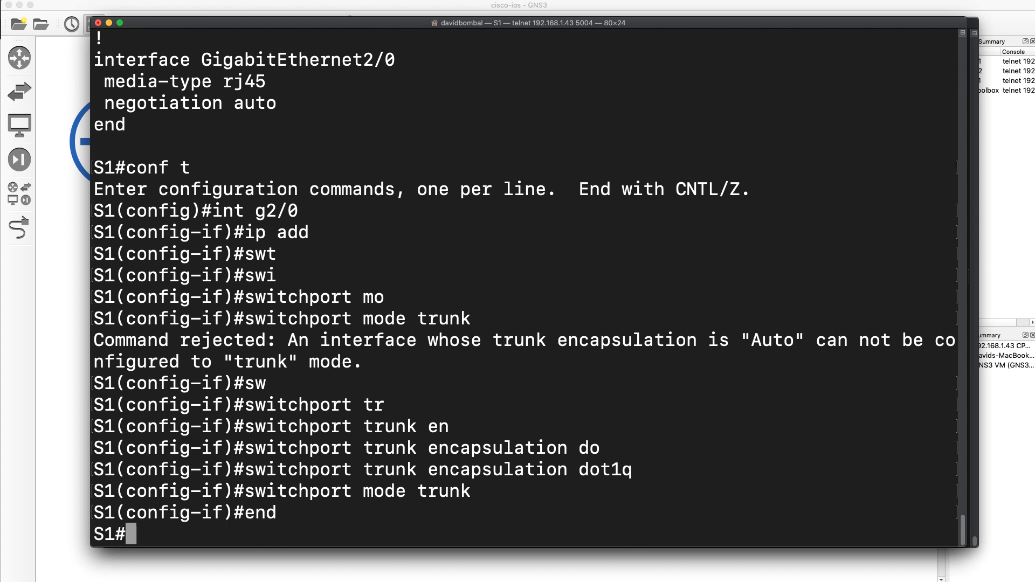
type("sh run int g0/")
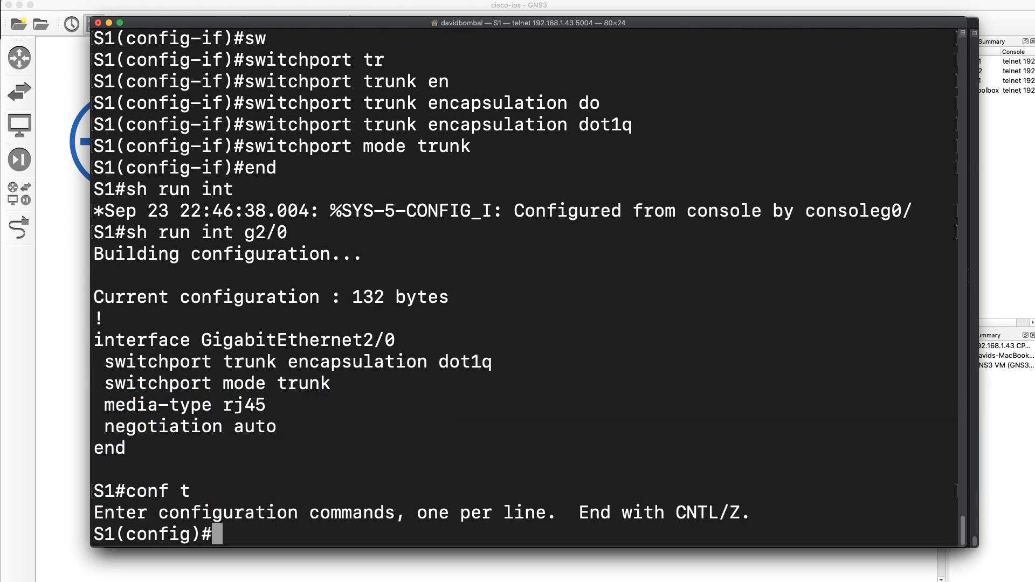
Reset GigabitEthernet2/0 to defaults with 'default interface g2/0' and recheck its running config.
type("default interface g2/0")
type("conf t")
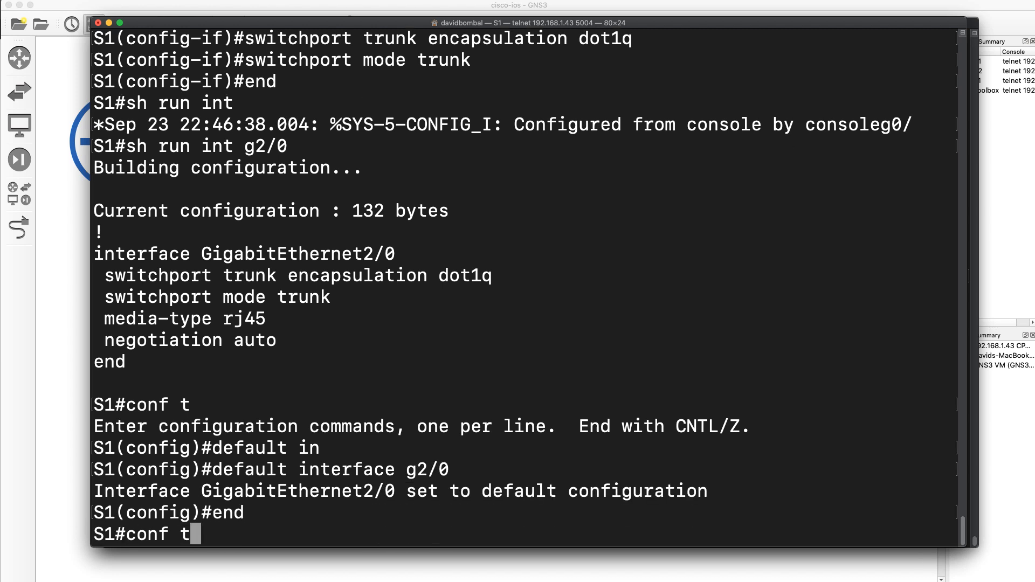
key("Return")
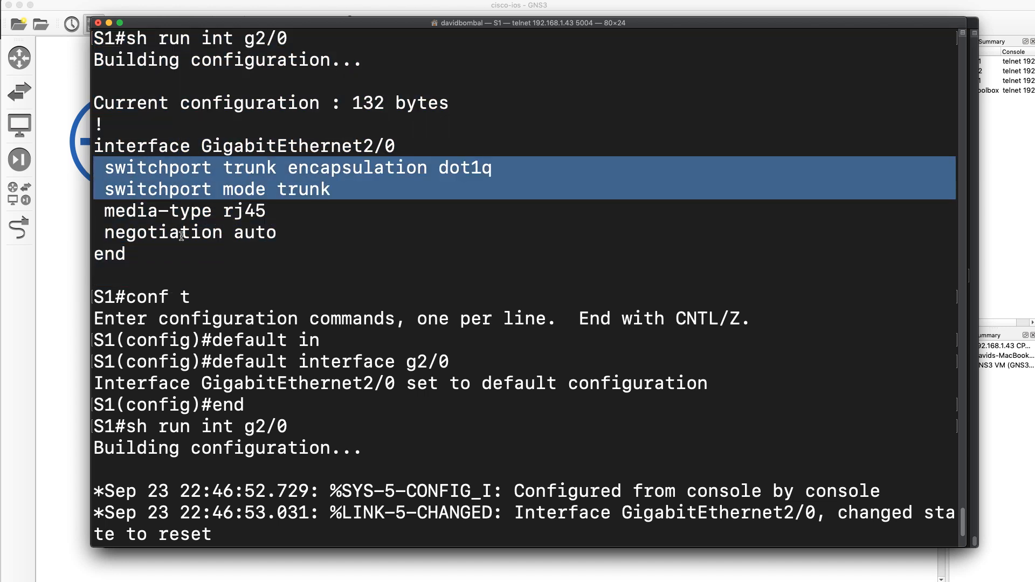
scroll("down", 3)
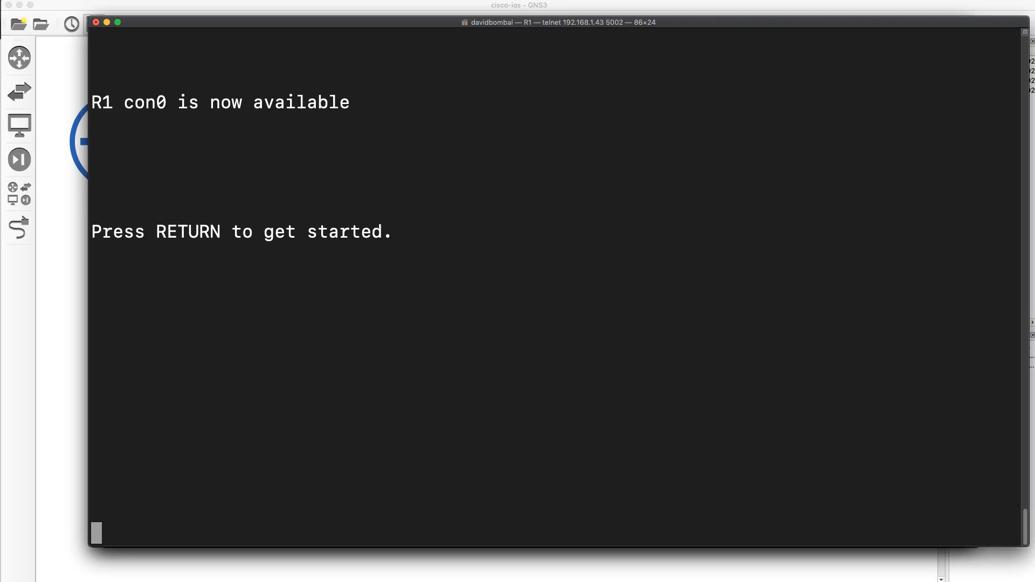
Schedule R1 to 'reload in 10' minutes, answering yes to save the modified configuration.
key("Return")
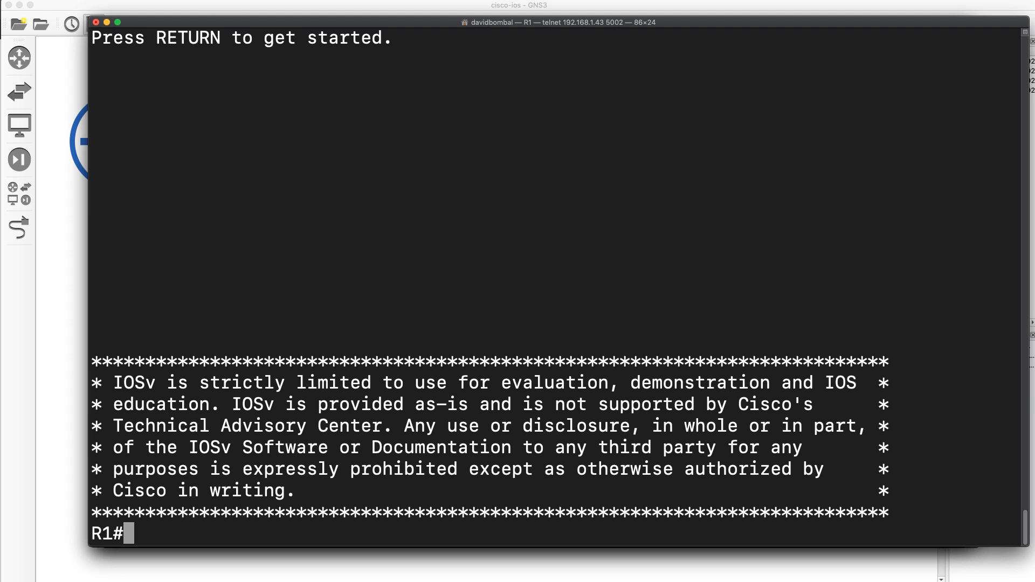
type("reload ?")
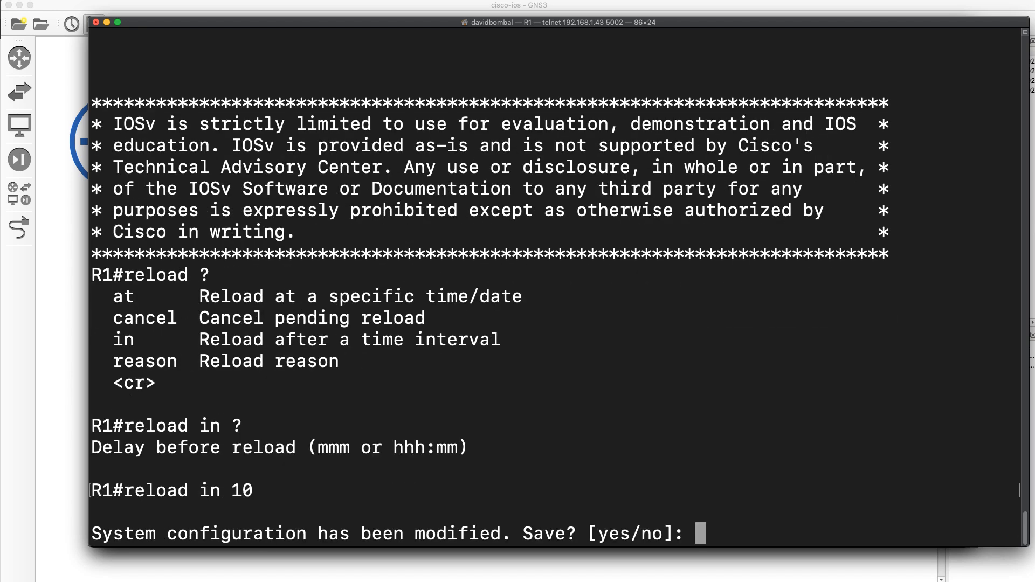
type("yes")
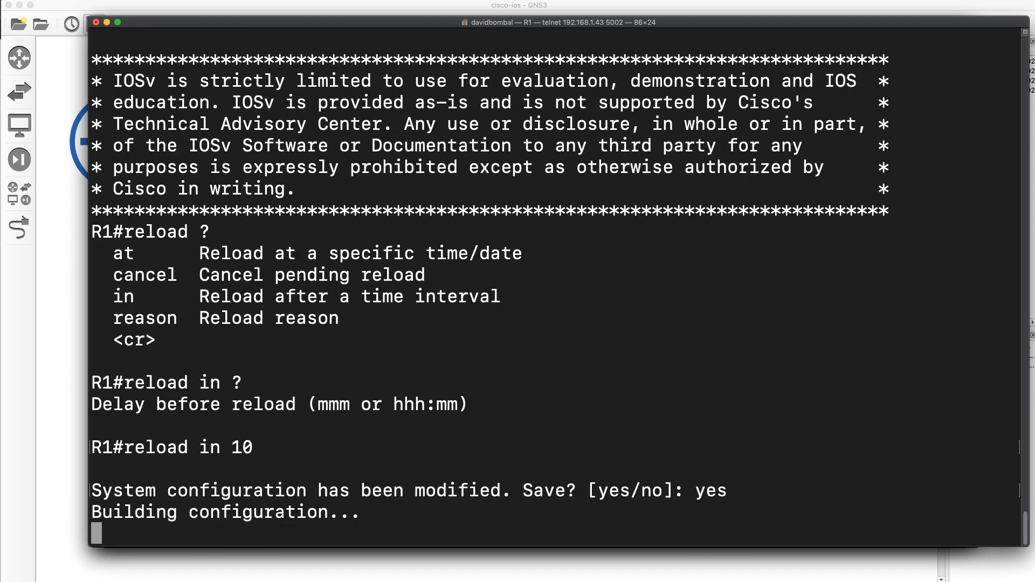